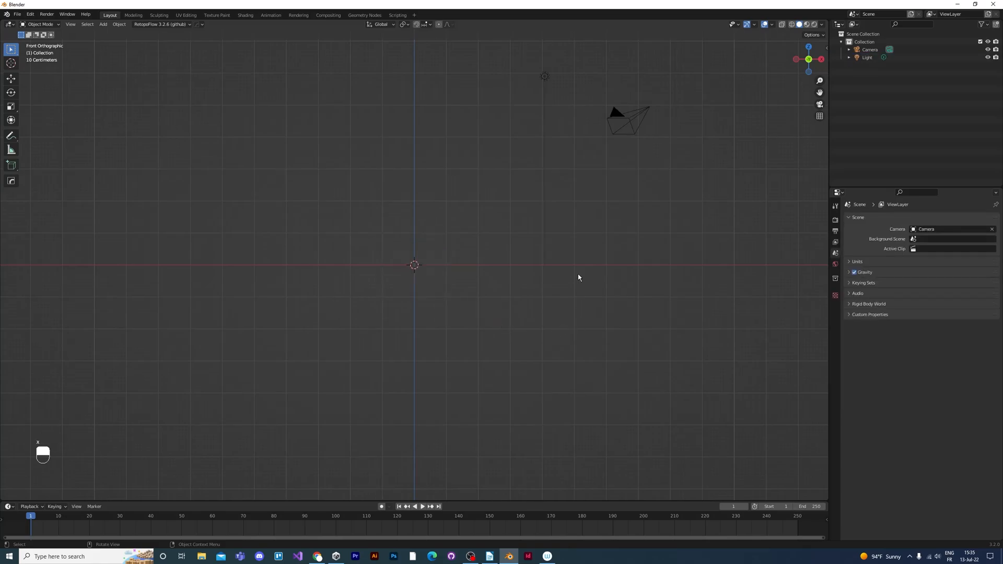
# Add a UV sphere body at the origin and reduce it to 16 segments, 8 rings
pyautogui.click(103, 24)
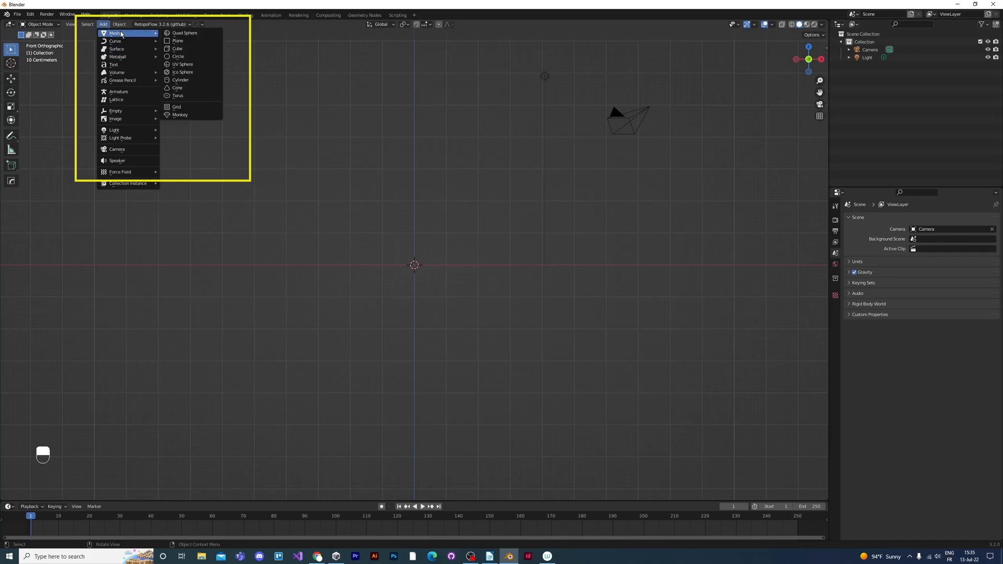
pyautogui.moveTo(182, 64)
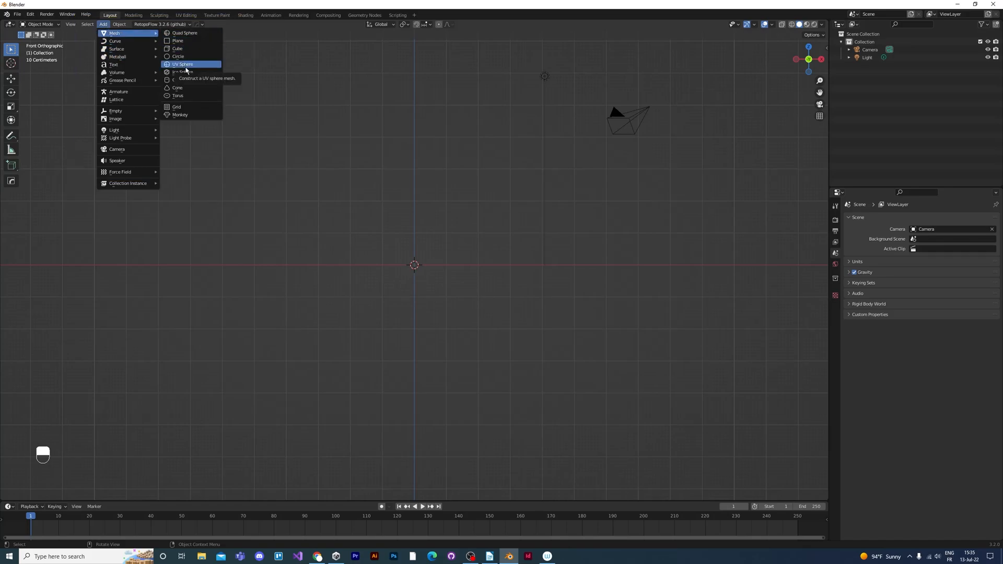
pyautogui.click(182, 63)
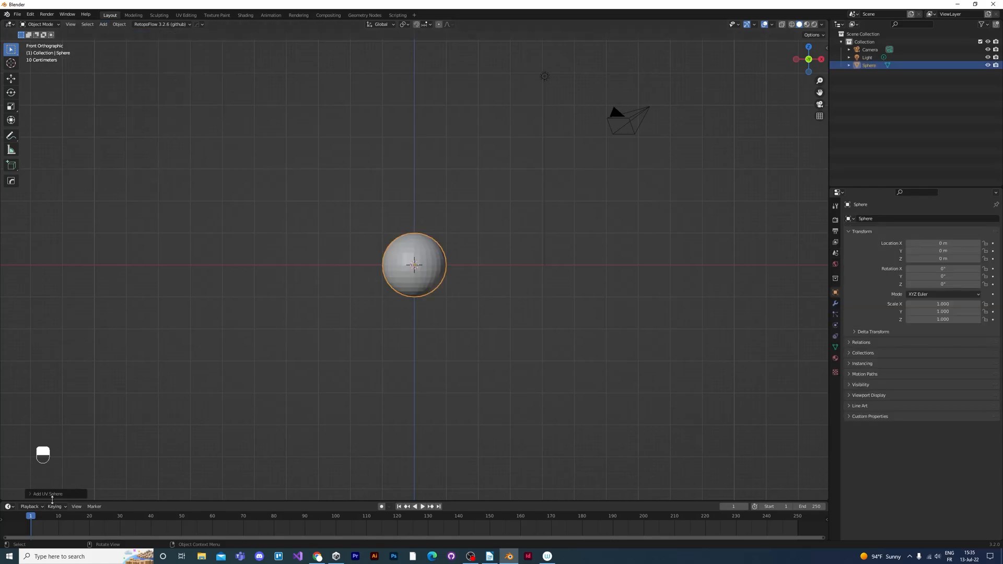
pyautogui.click(46, 493)
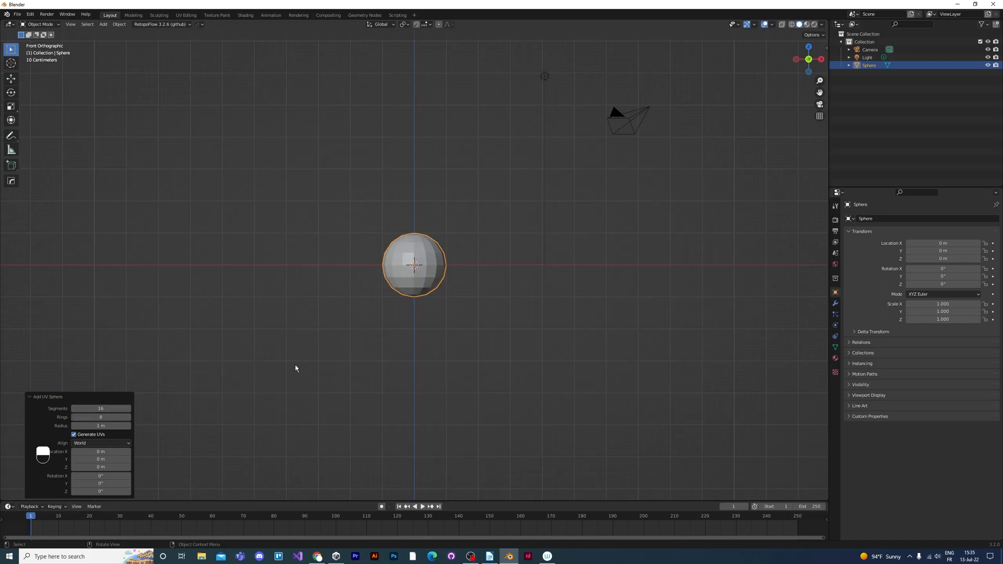
pyautogui.moveTo(434, 282)
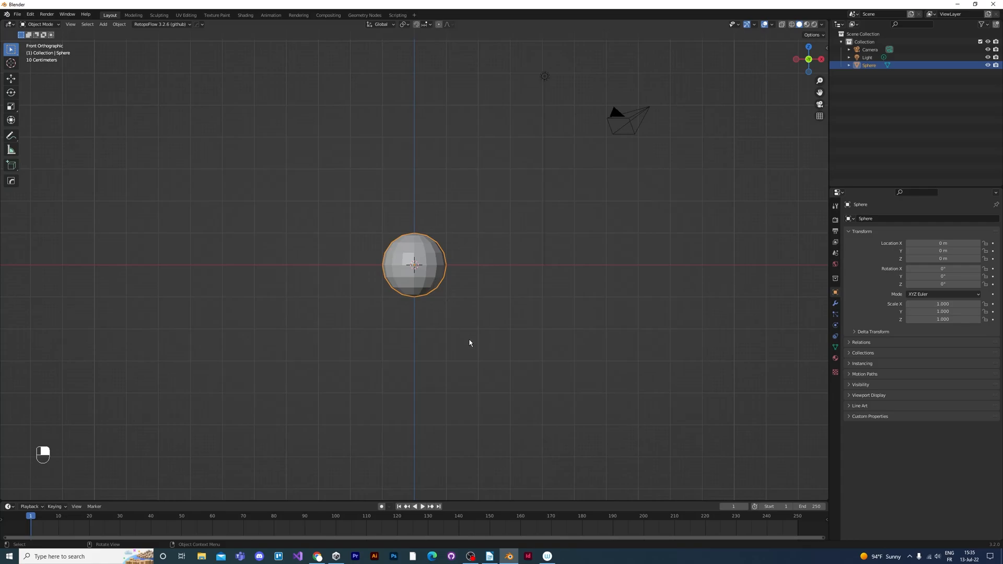
# Add an 8-vertex cylinder, scale it down and stretch it vertically into a leg
pyautogui.click(102, 24)
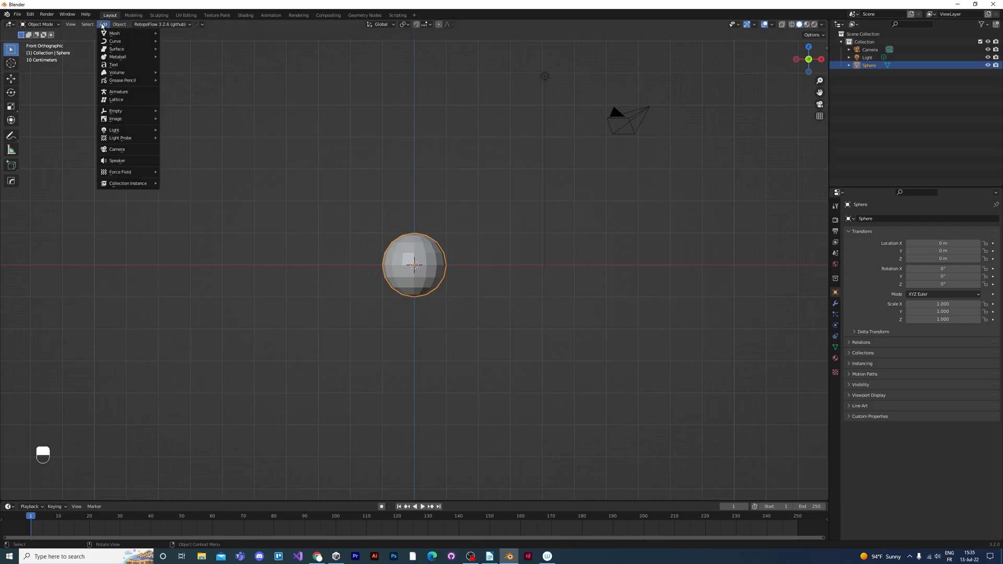
pyautogui.click(115, 32)
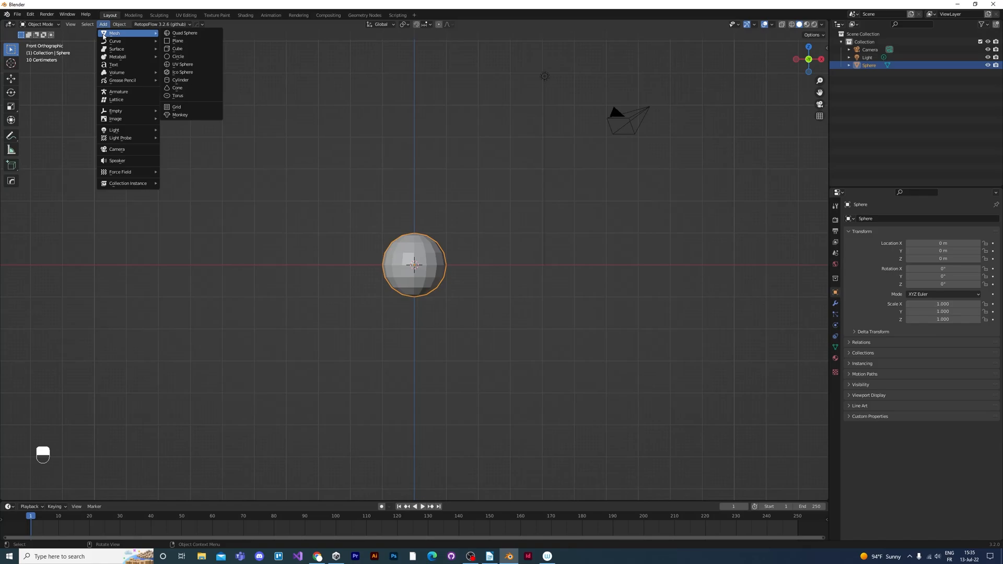
pyautogui.moveTo(178, 40)
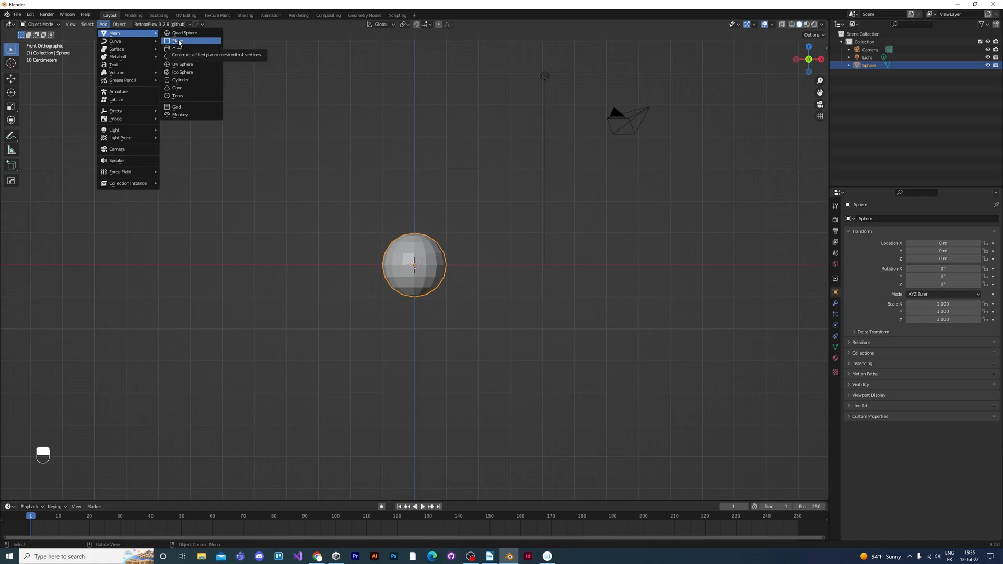
pyautogui.click(180, 79)
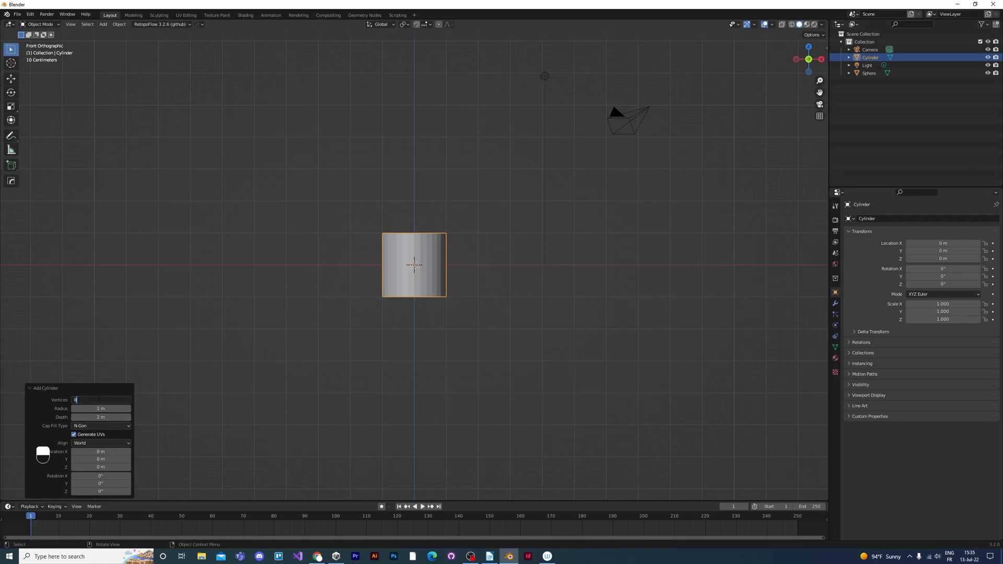
pyautogui.write('8')
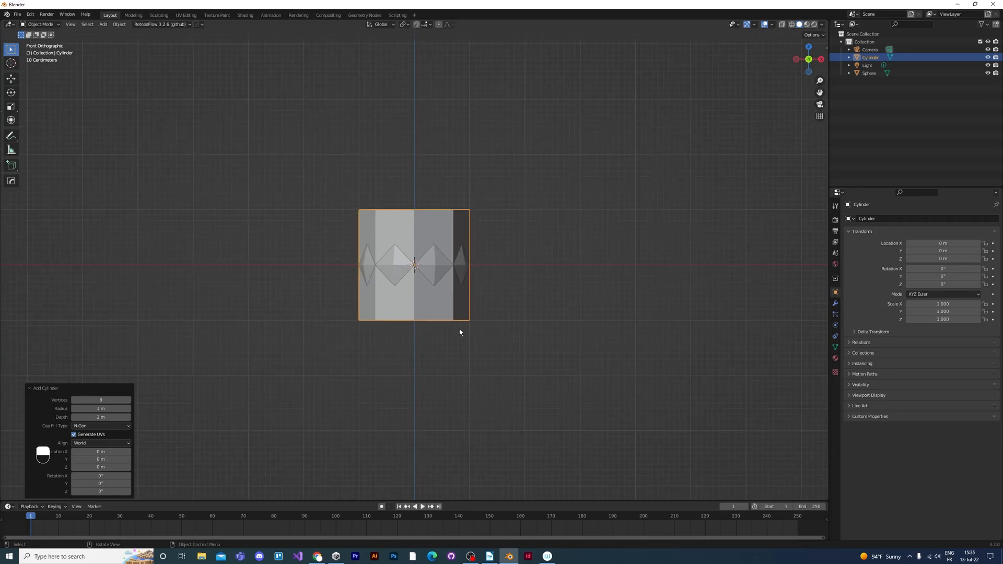
pyautogui.press('s')
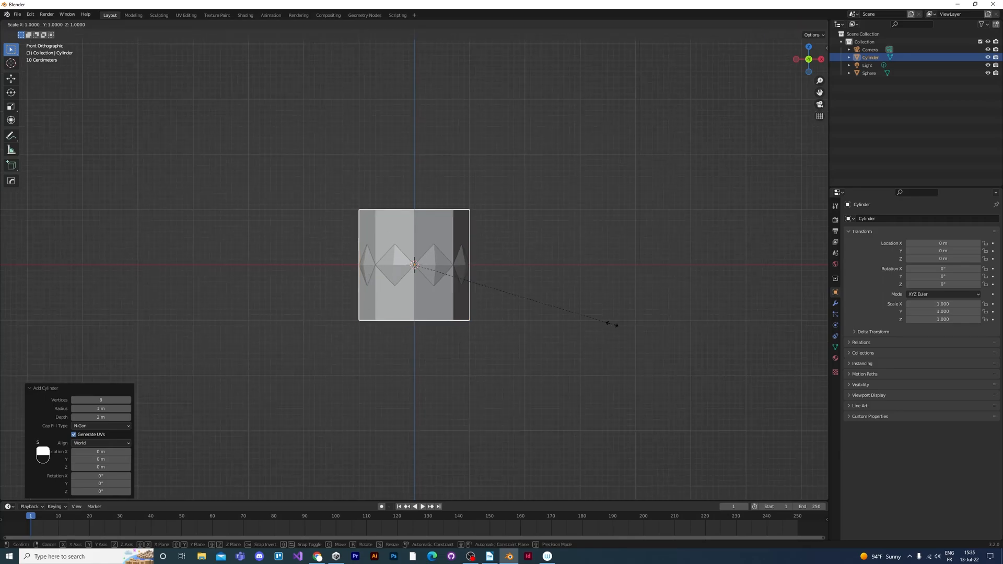
pyautogui.moveTo(515, 308)
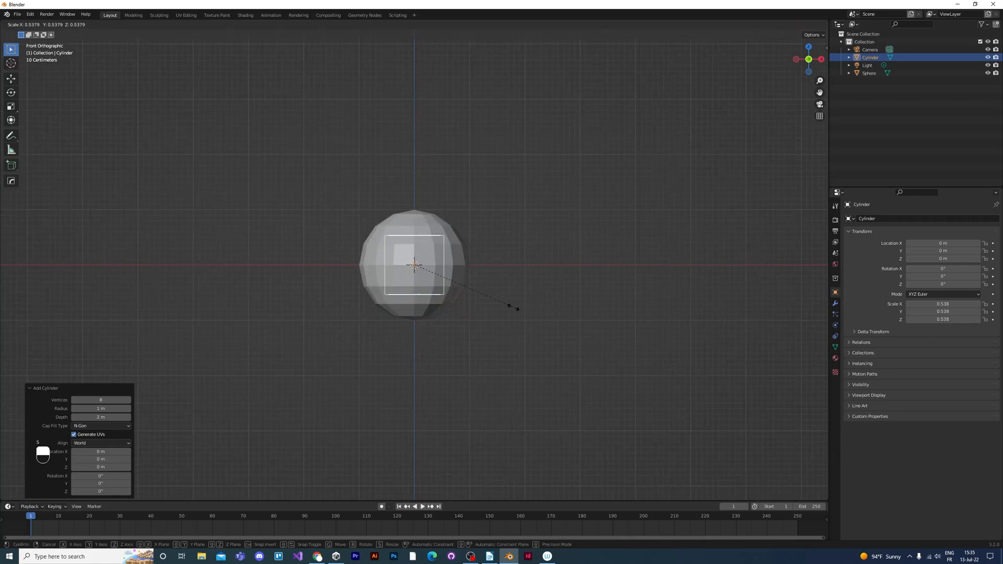
pyautogui.moveTo(458, 292)
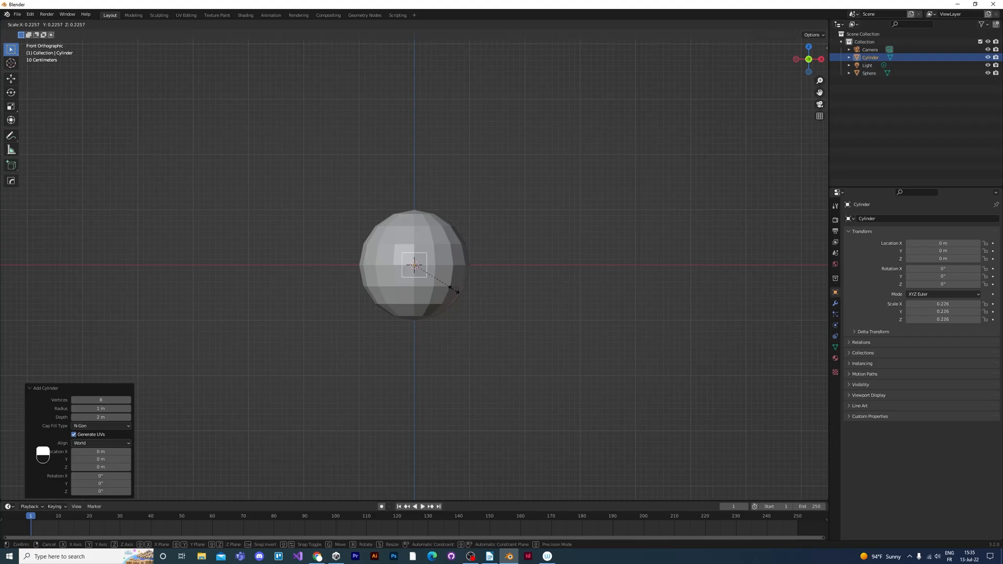
pyautogui.press('z')
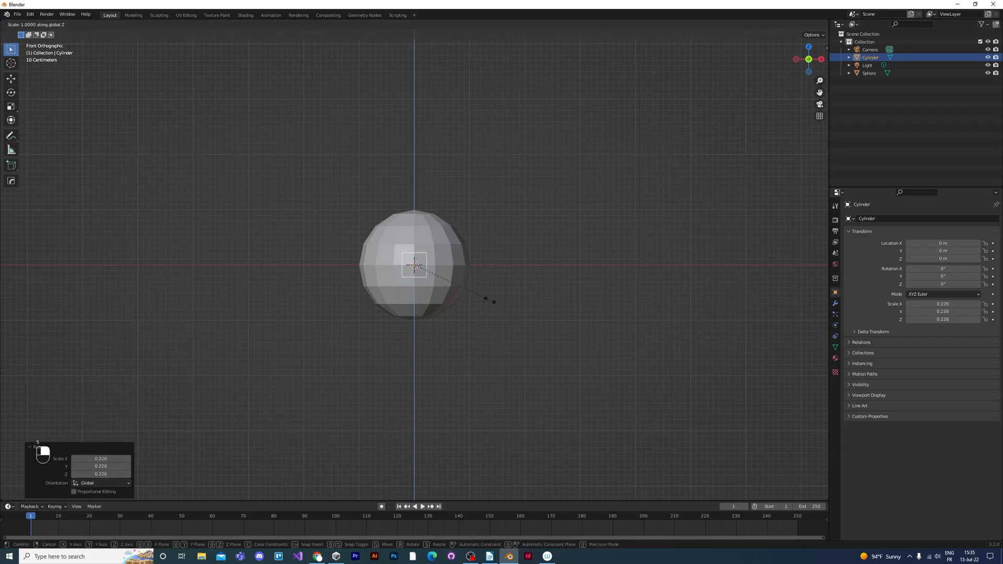
pyautogui.moveTo(599, 323)
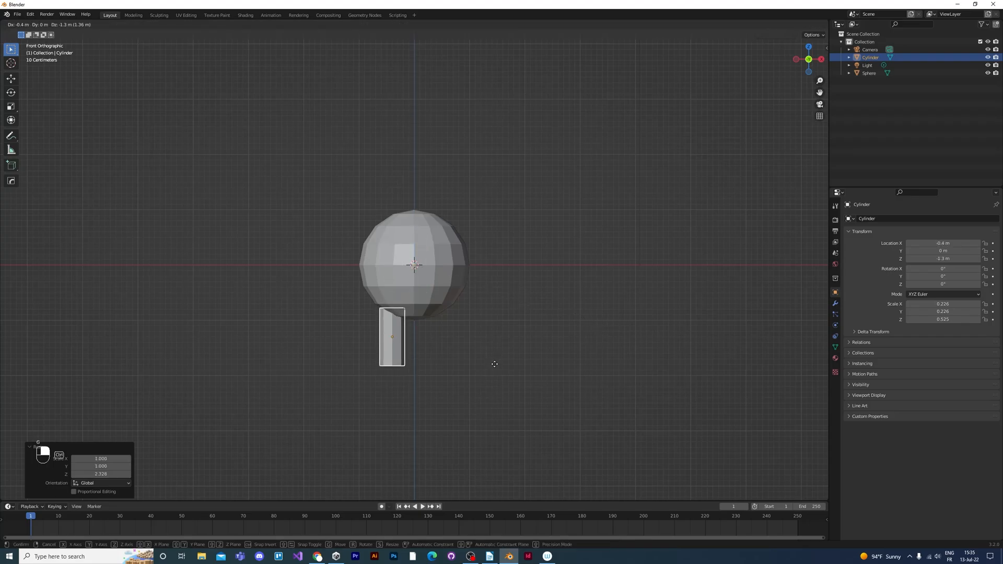
# Place the left leg below the body and duplicate it for the right leg
pyautogui.click(391, 336)
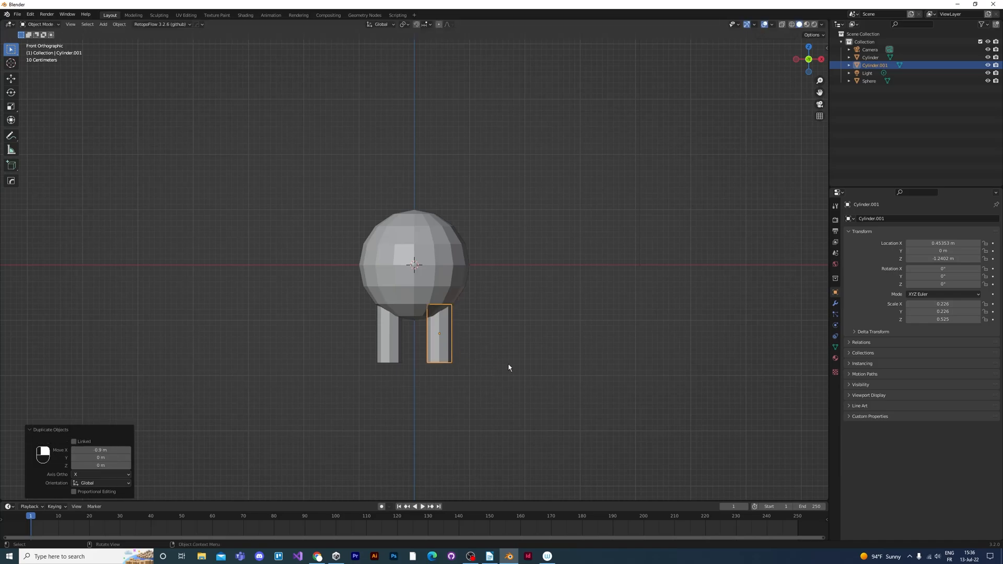
pyautogui.click(50, 429)
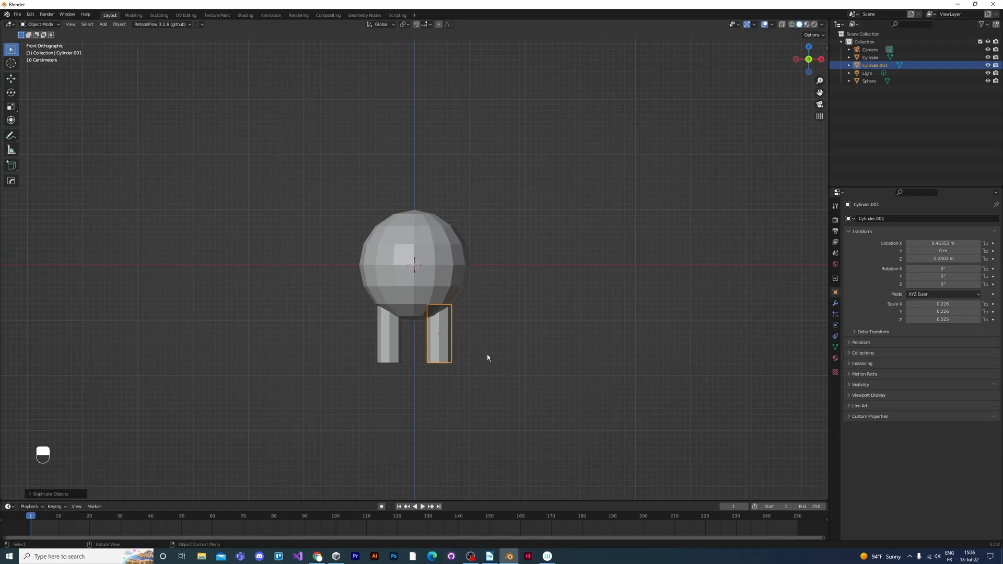
pyautogui.moveTo(456, 374)
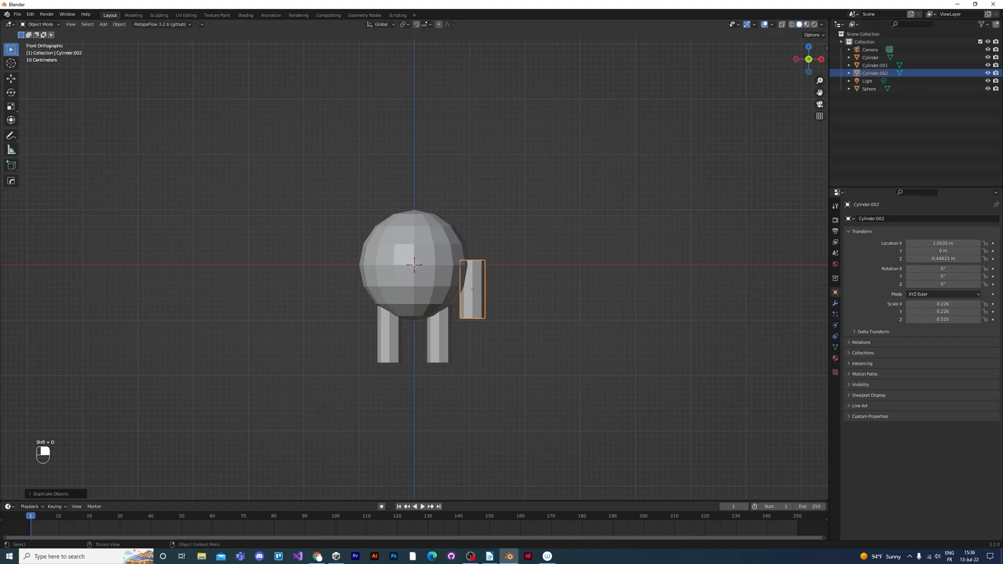
# Tilt the right arm outward by -45° and position a mirrored left arm
pyautogui.press('r')
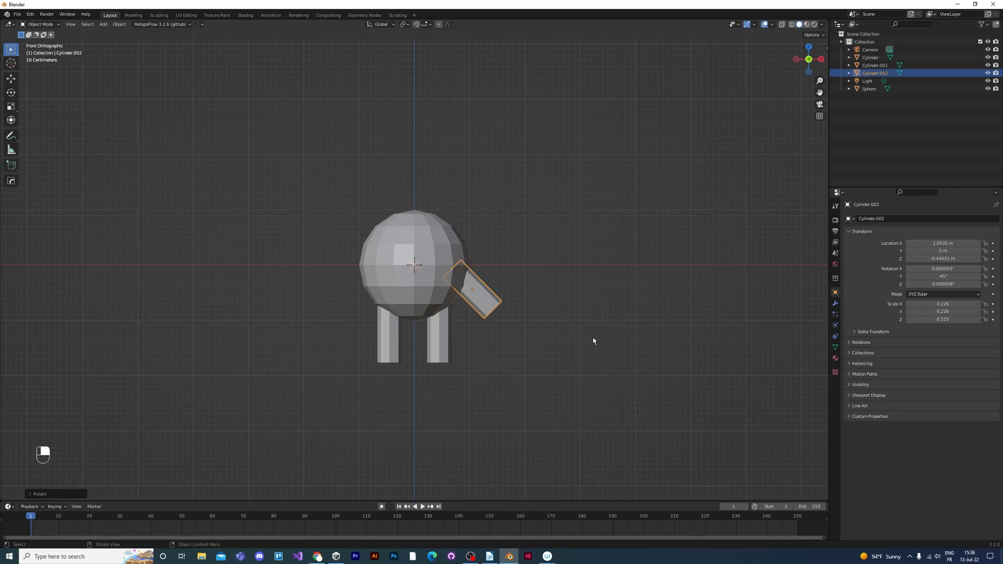
pyautogui.moveTo(502, 337)
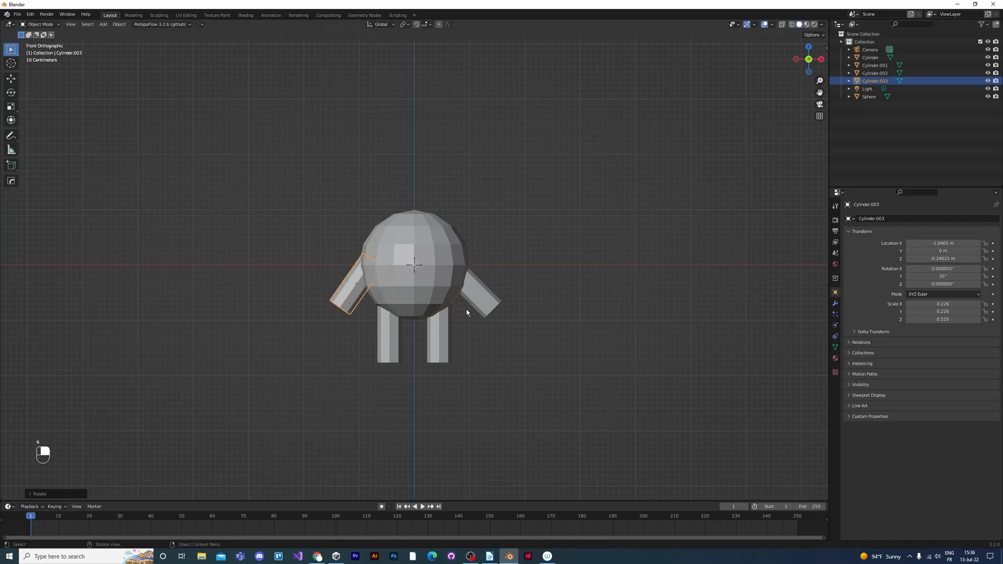
pyautogui.press('g')
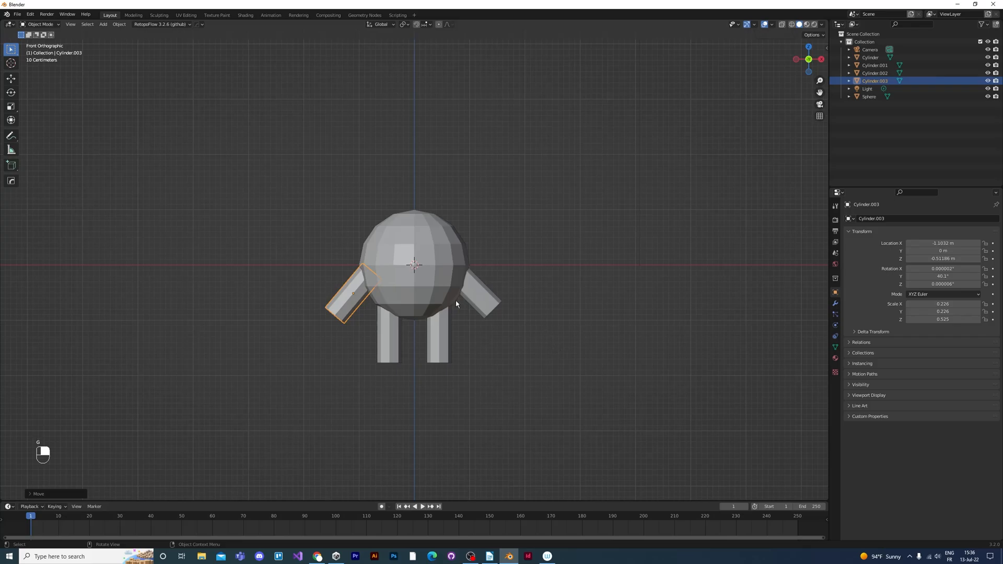
pyautogui.moveTo(142, 42)
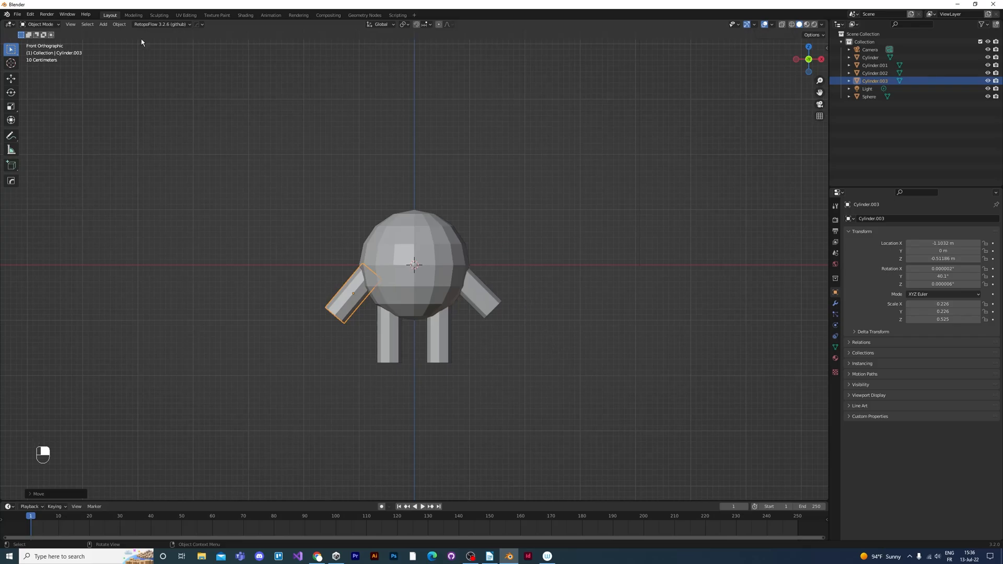
# Add a UV sphere scaled to 0.332, moved forward and rotated 90° on X
pyautogui.click(103, 24)
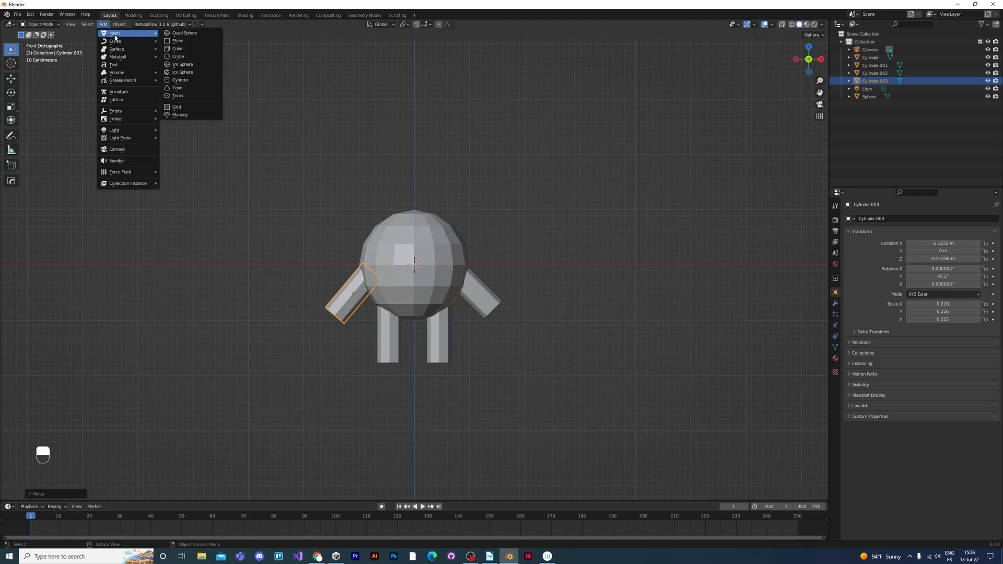
pyautogui.moveTo(182, 64)
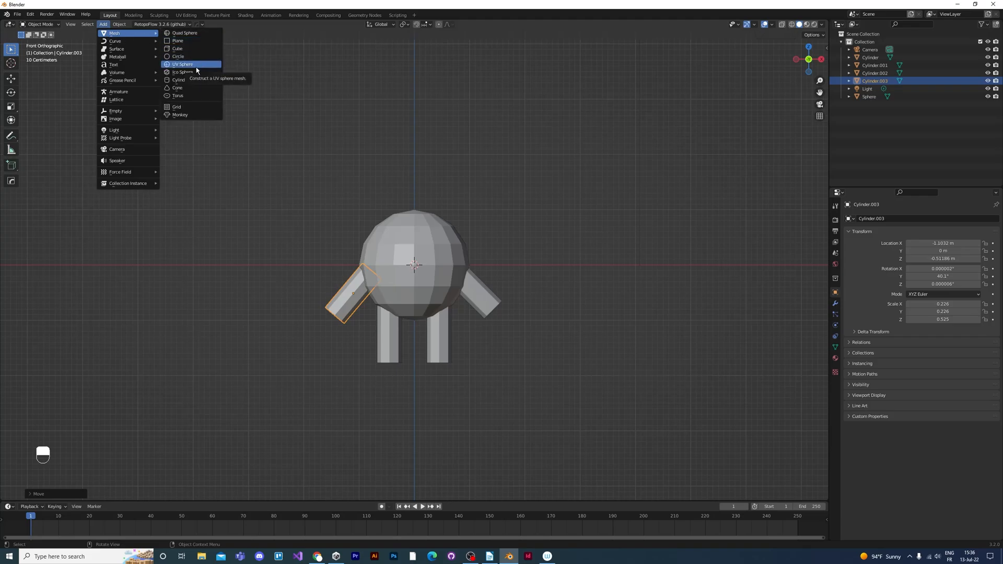
pyautogui.click(183, 64)
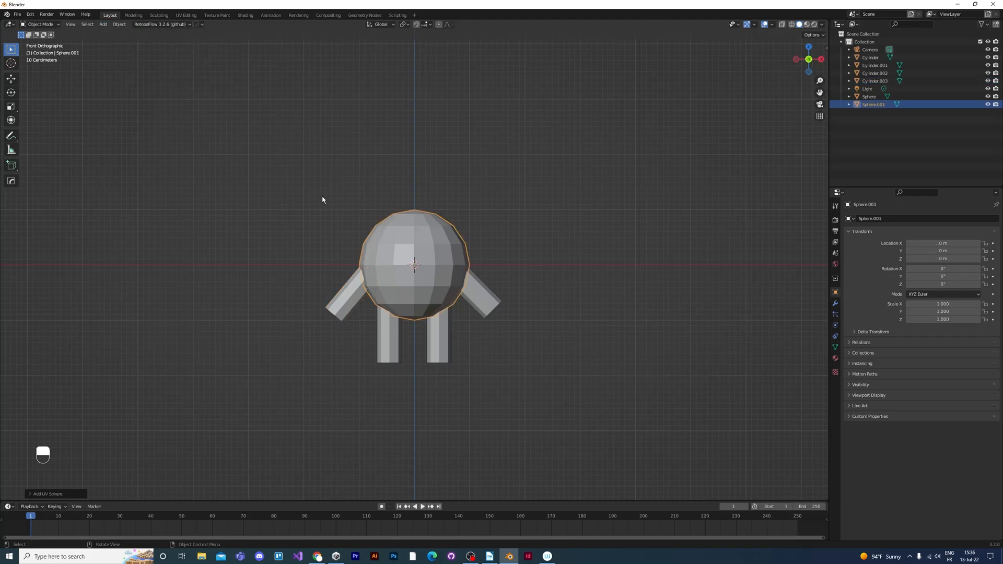
pyautogui.press('s')
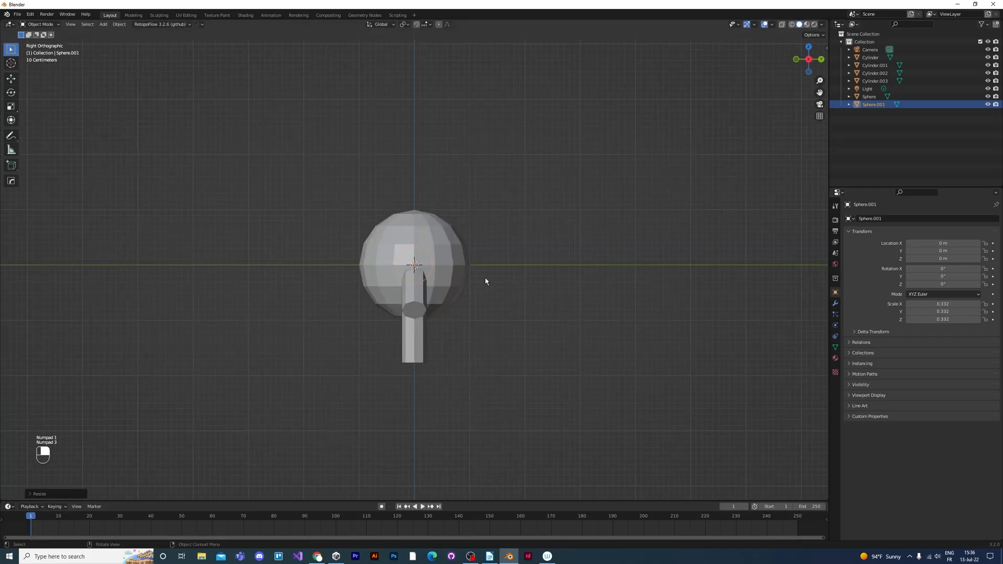
pyautogui.press('g')
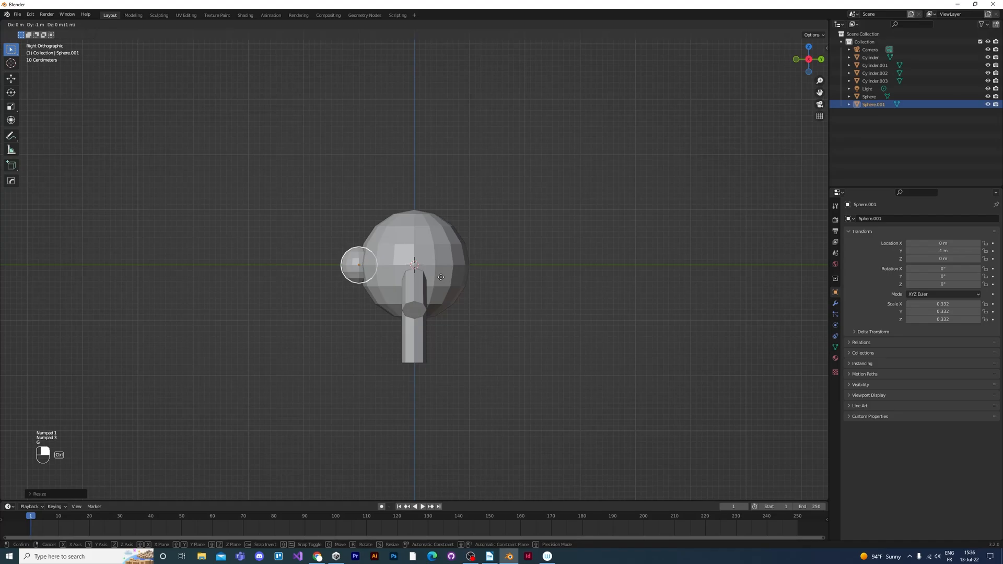
pyautogui.press('r')
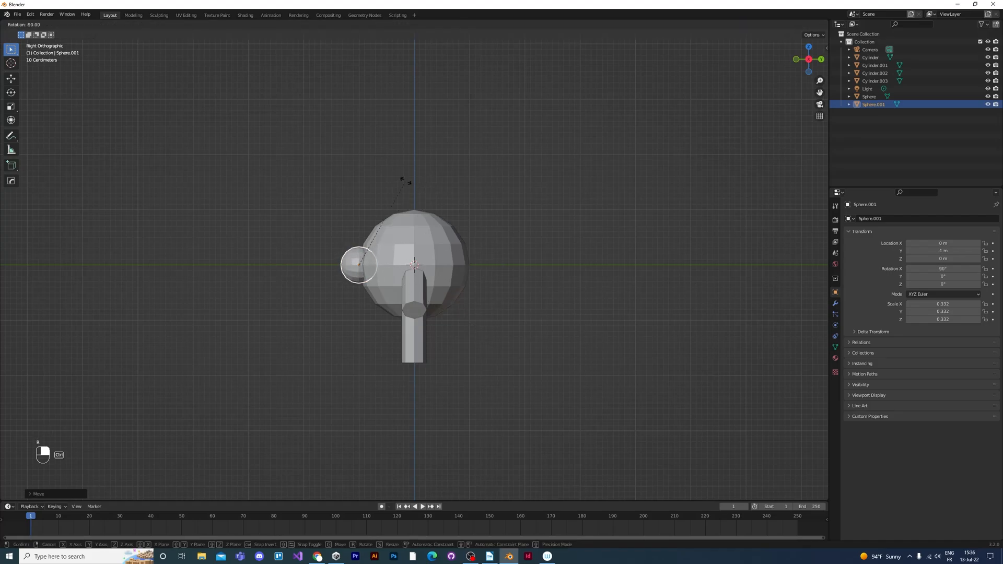
pyautogui.click(464, 286)
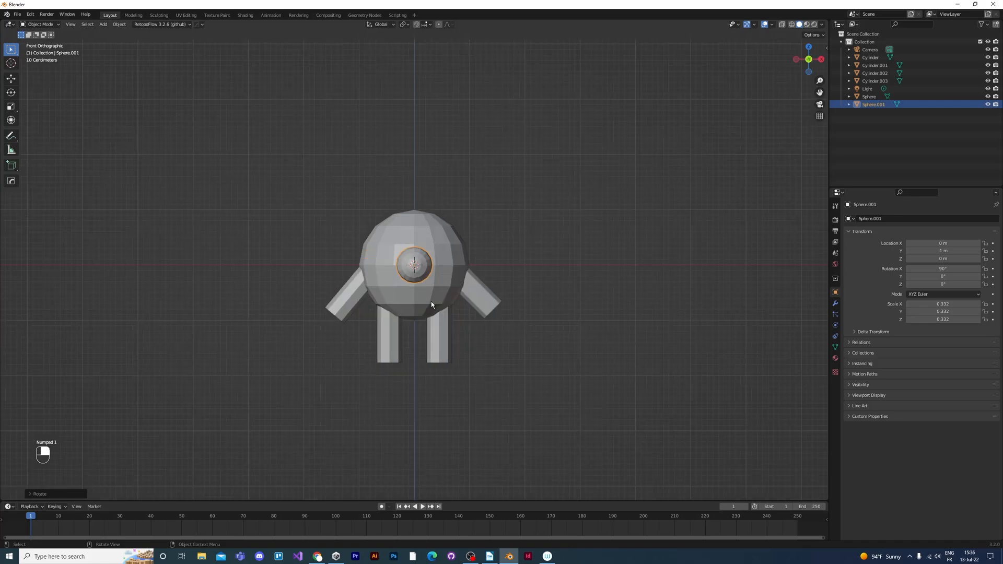
# Duplicate the nose into two 0.481-scale eyes at X ±0.6, Z 0.4
pyautogui.press('shift+d')
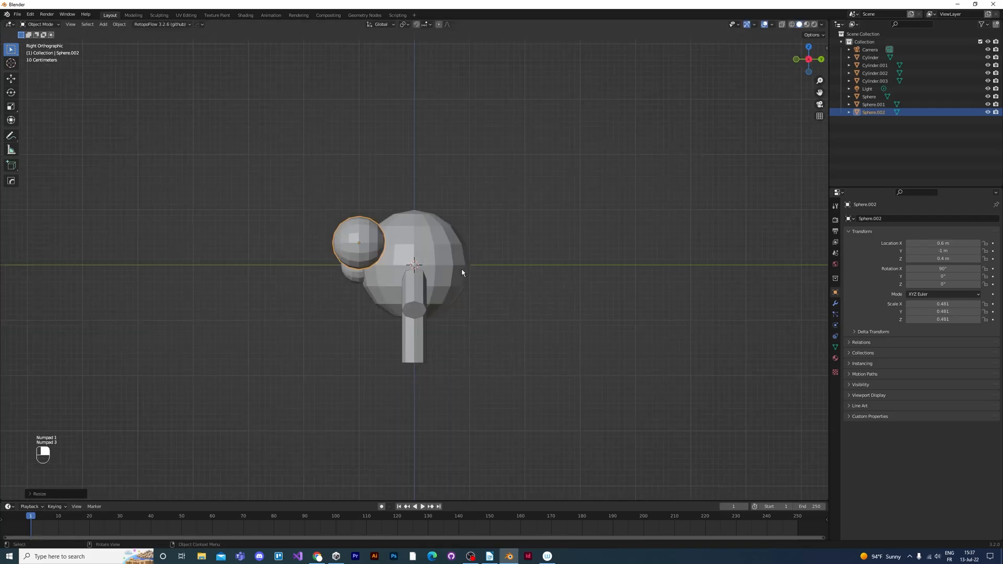
pyautogui.press('g')
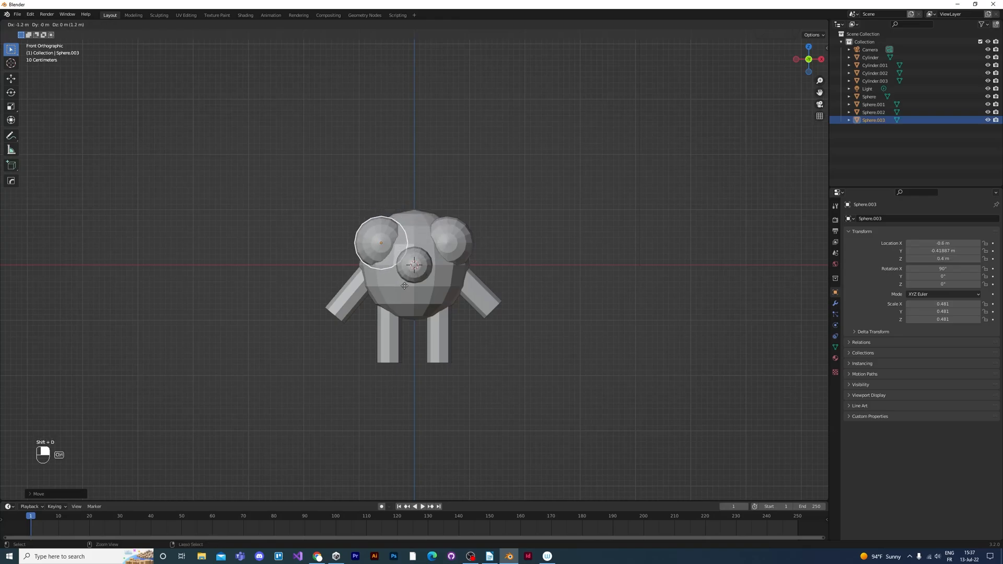
pyautogui.click(404, 285)
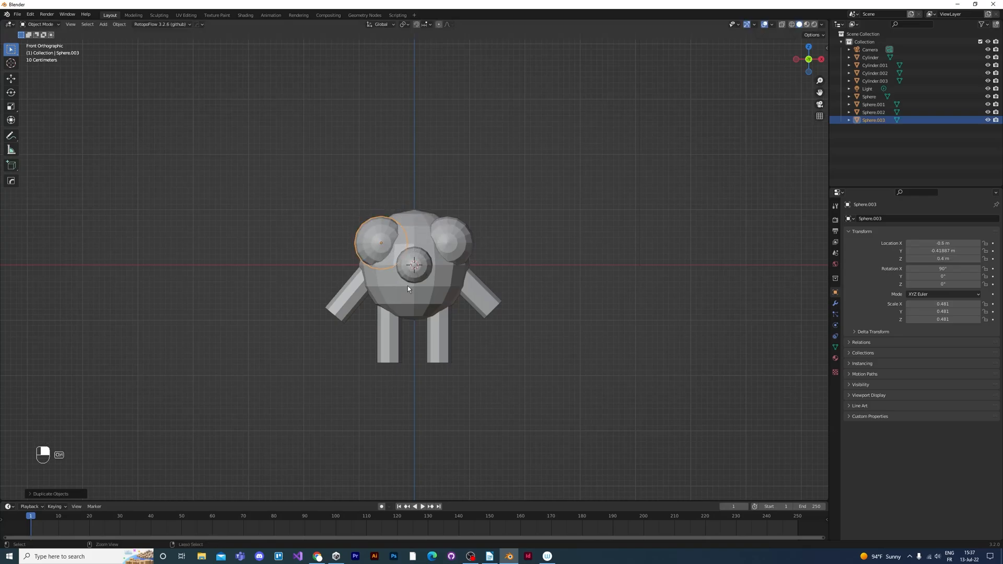
pyautogui.moveTo(524, 313)
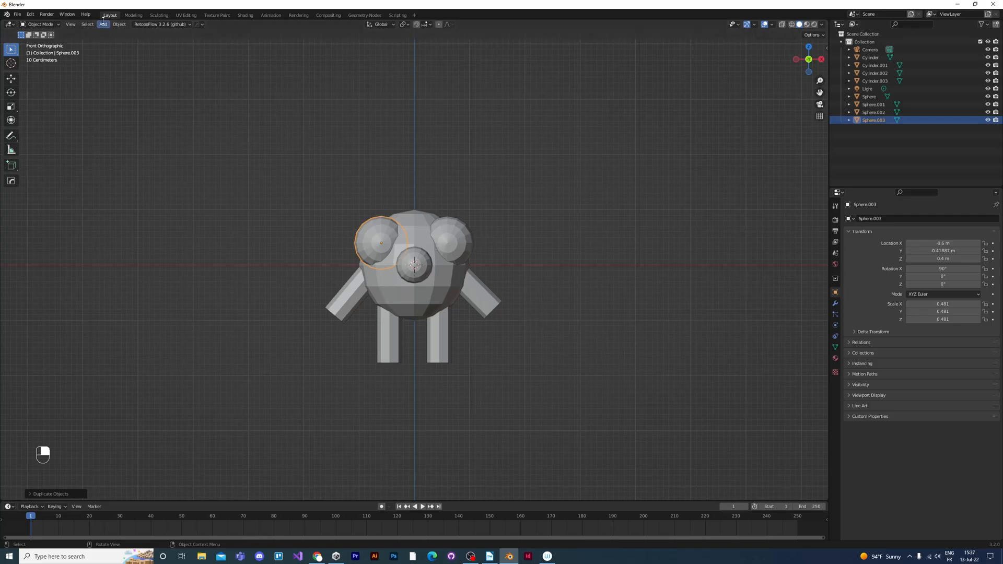
# Add a cone above the head and tilt it about -10° as a hat
pyautogui.click(102, 25)
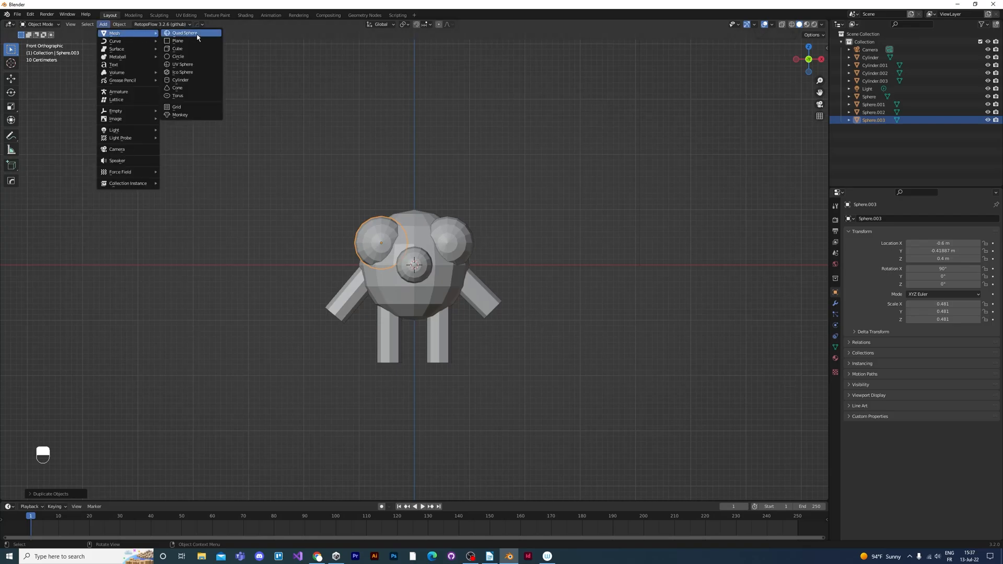
pyautogui.moveTo(197, 87)
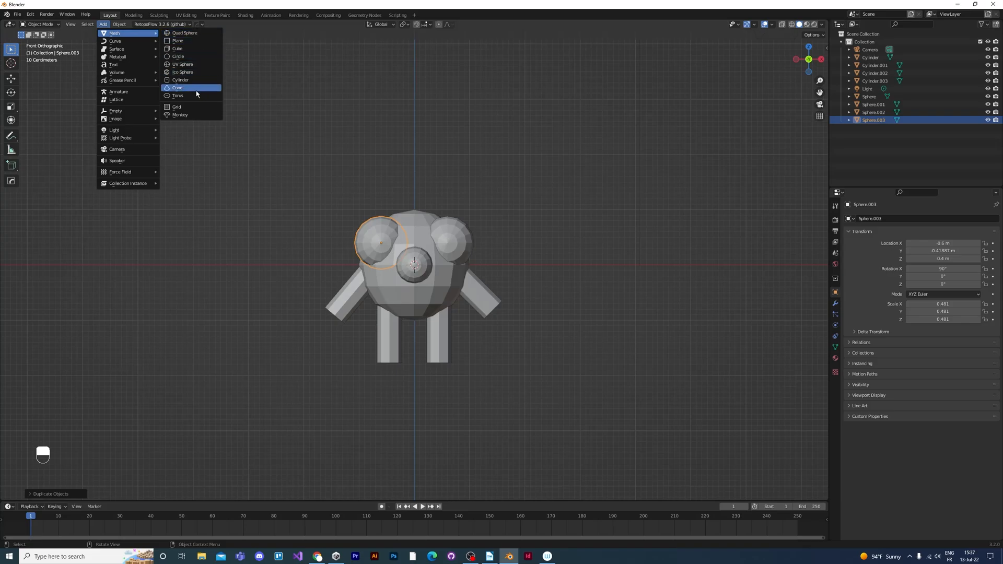
pyautogui.click(177, 88)
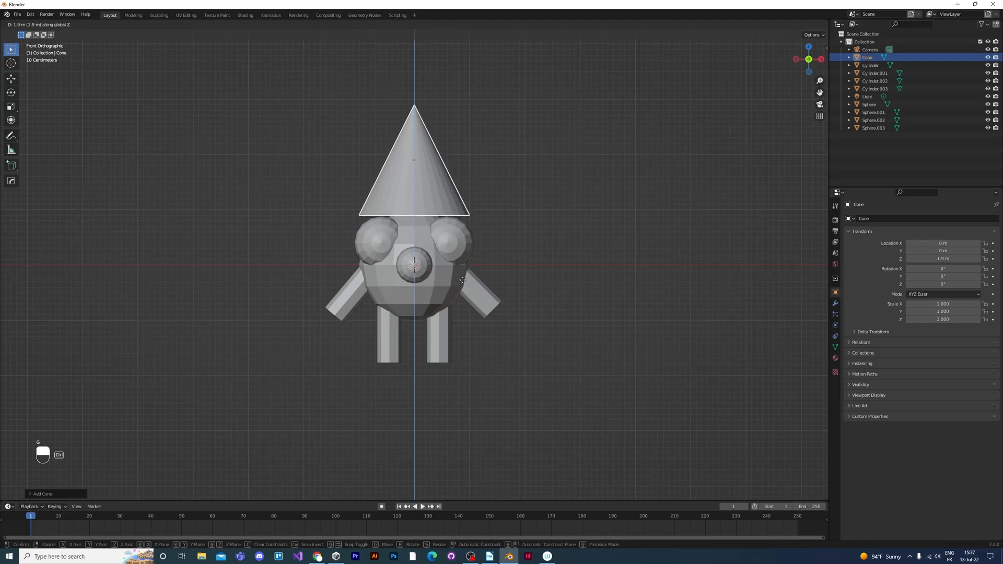
pyautogui.moveTo(461, 287)
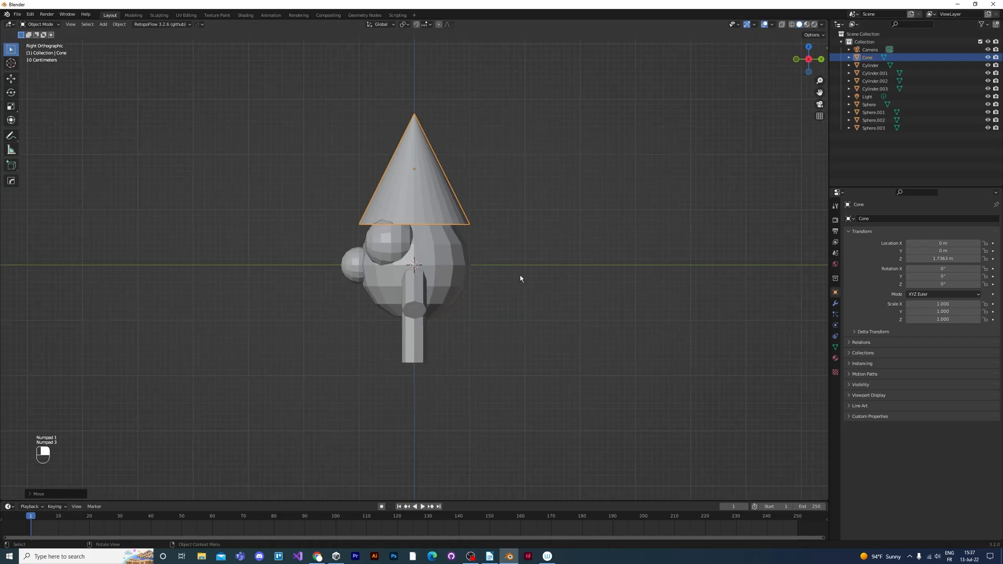
pyautogui.moveTo(601, 260)
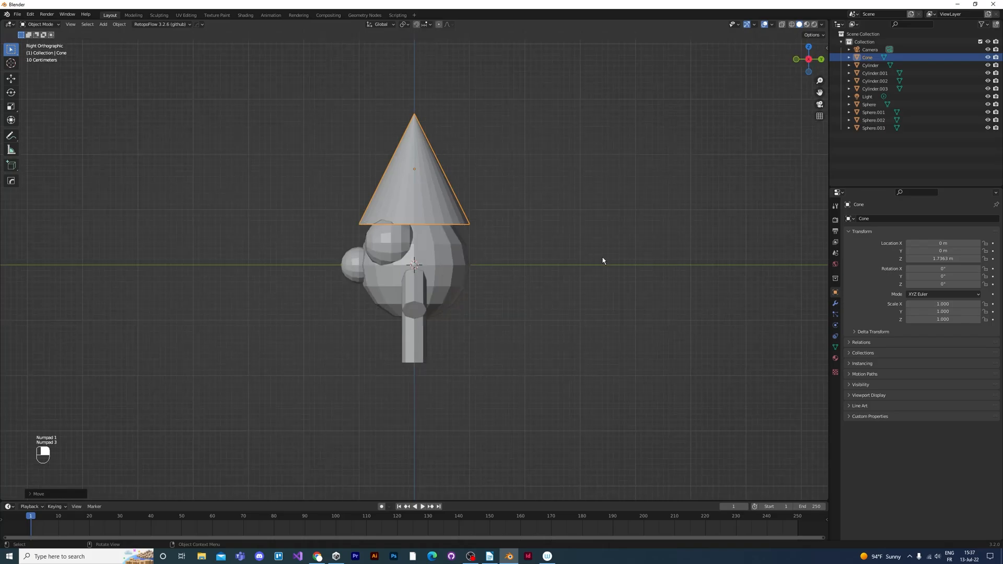
pyautogui.press('r')
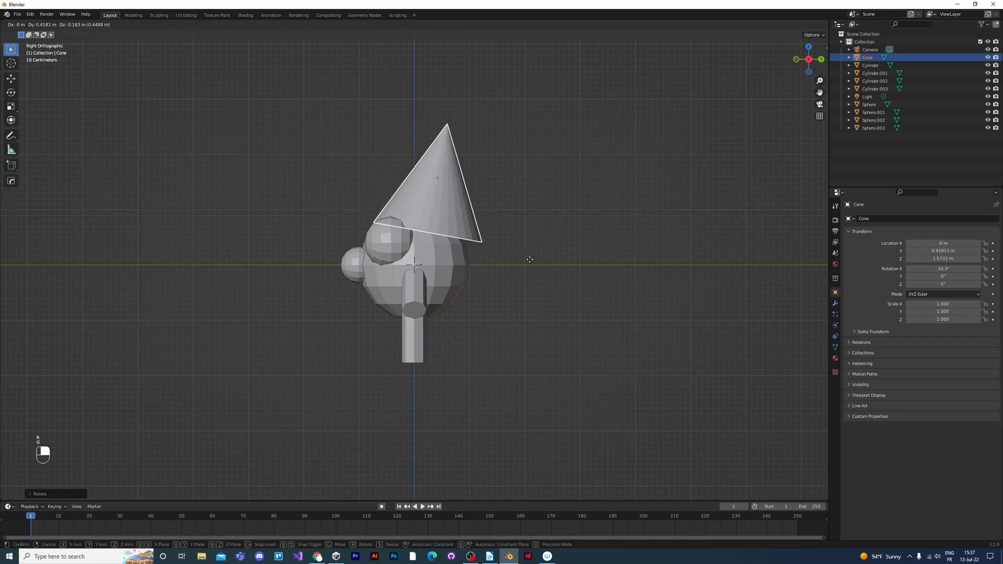
pyautogui.moveTo(526, 251)
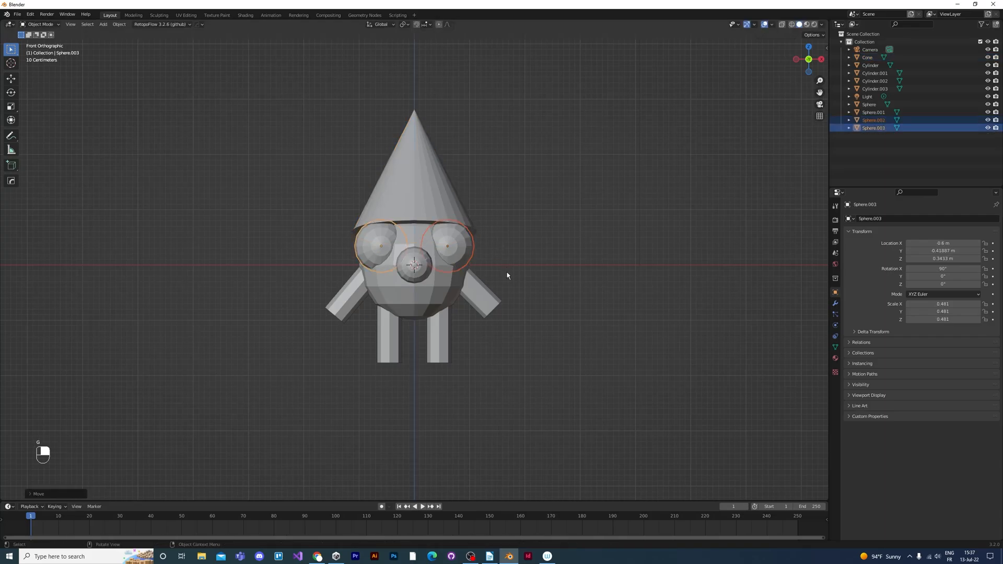
# Select the left leg and open the Add menu for a foot cube
pyautogui.click(439, 333)
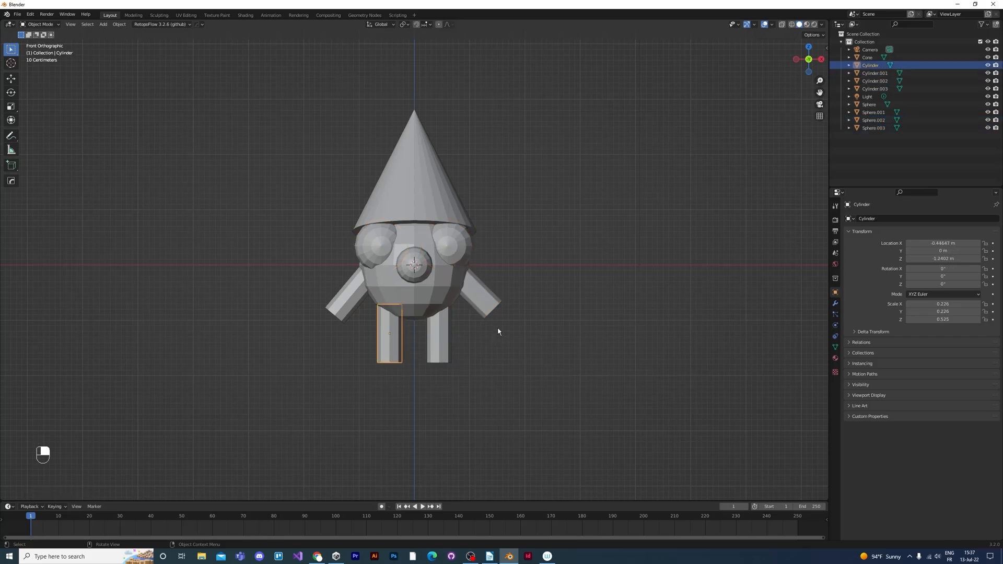
pyautogui.click(102, 24)
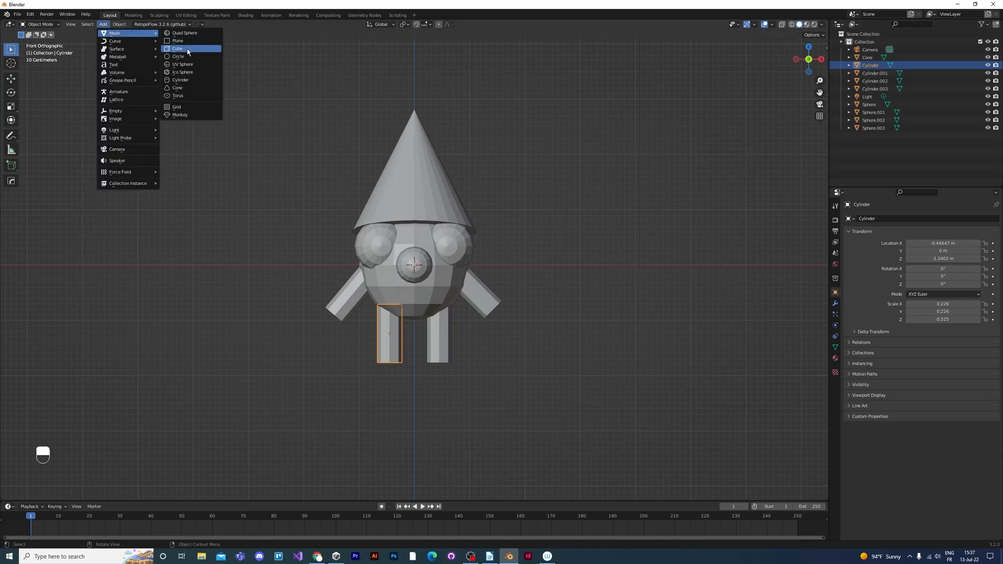
# Add a cube scaled to 0.305 under the right leg and duplicate it
pyautogui.click(179, 48)
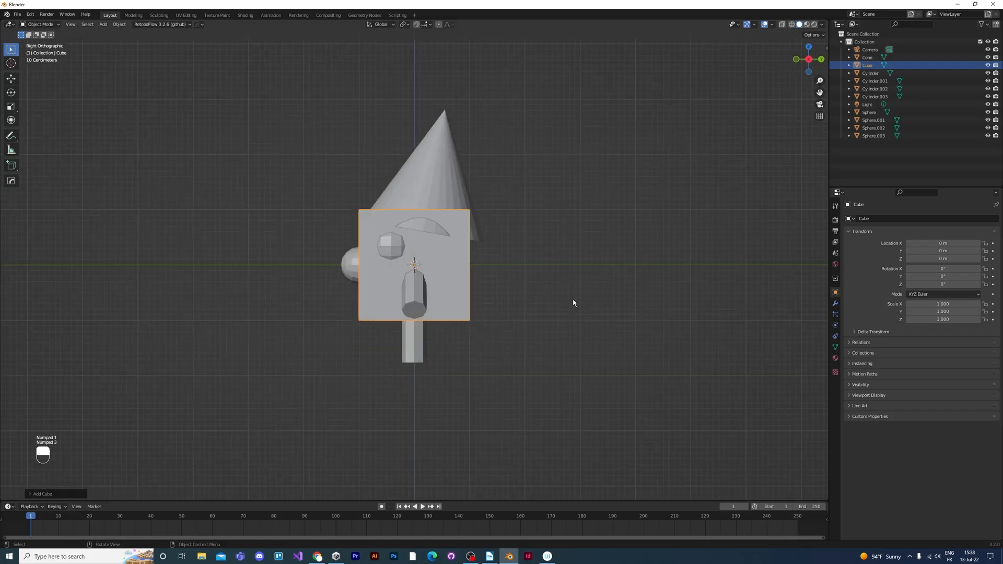
pyautogui.press('s')
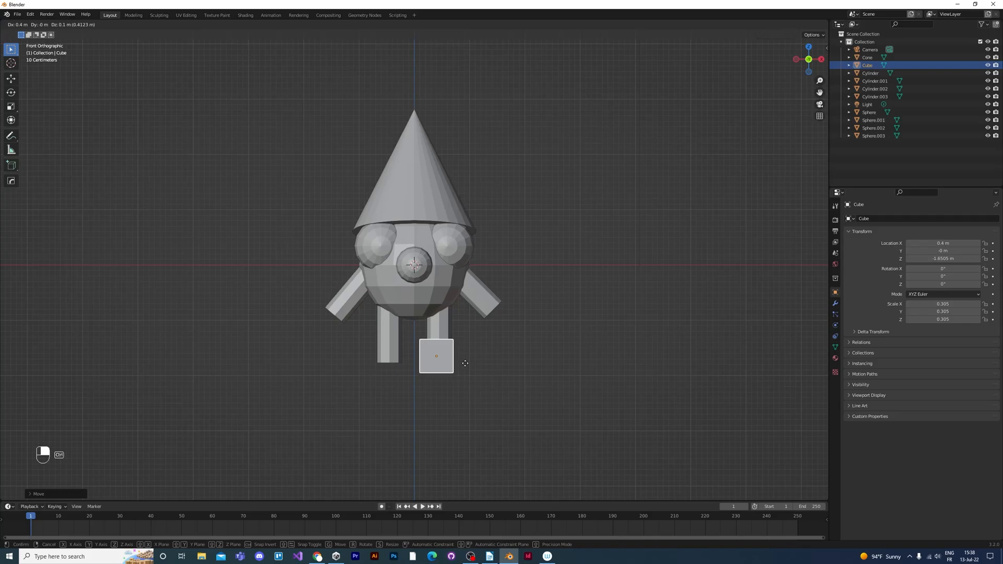
pyautogui.press('shift+d')
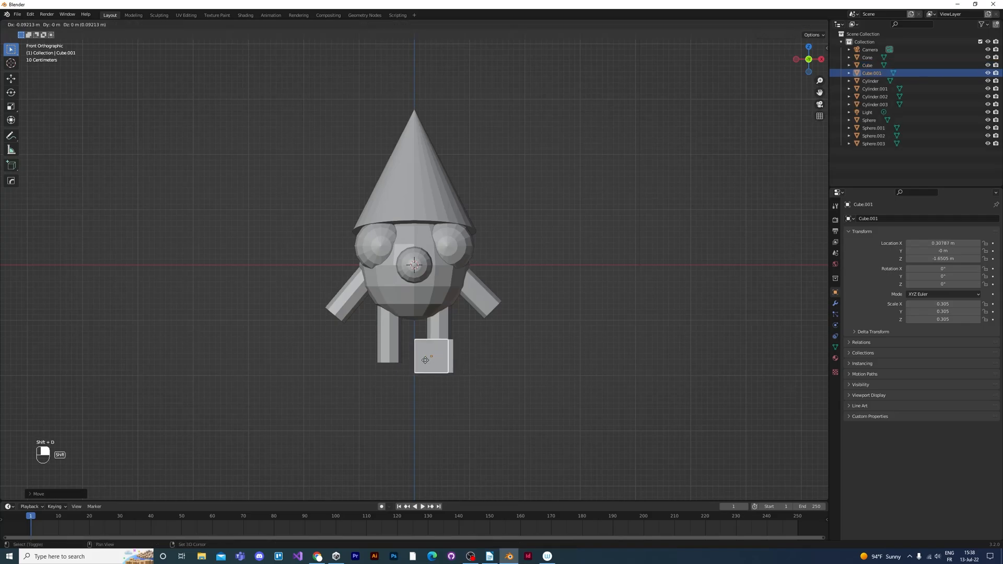
pyautogui.moveTo(387, 357)
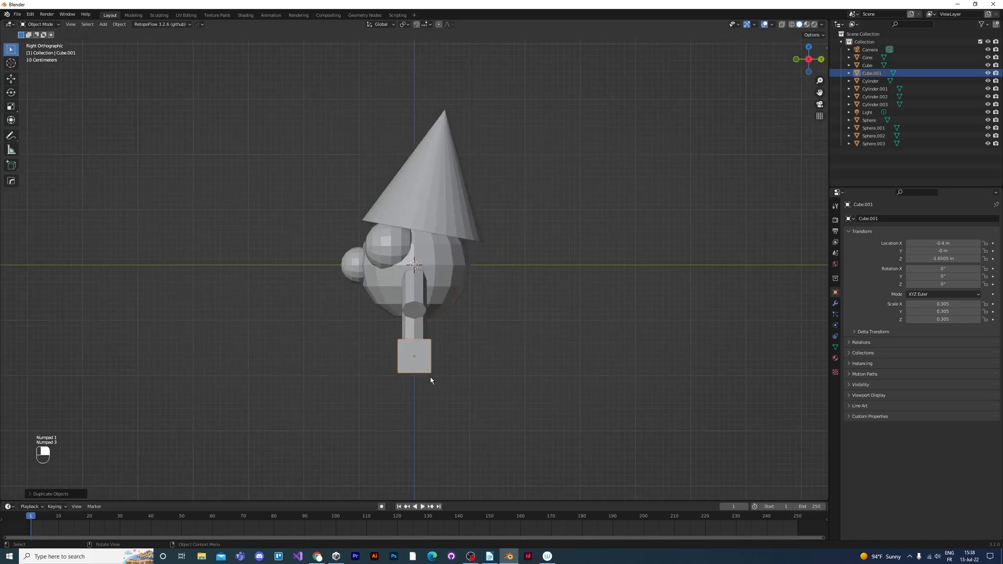
# Position duplicated foot cubes along and under both legs
pyautogui.press('g')
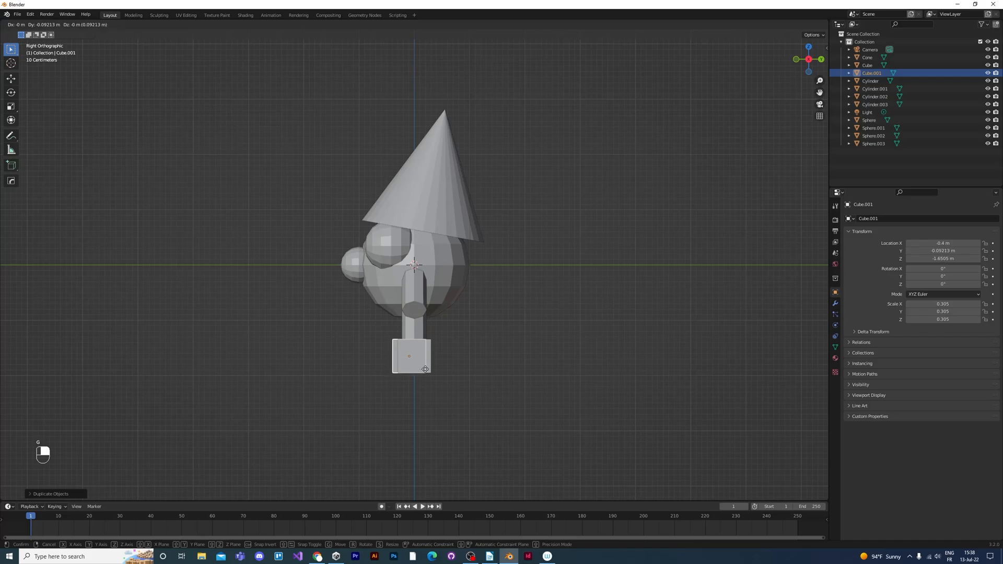
pyautogui.click(413, 356)
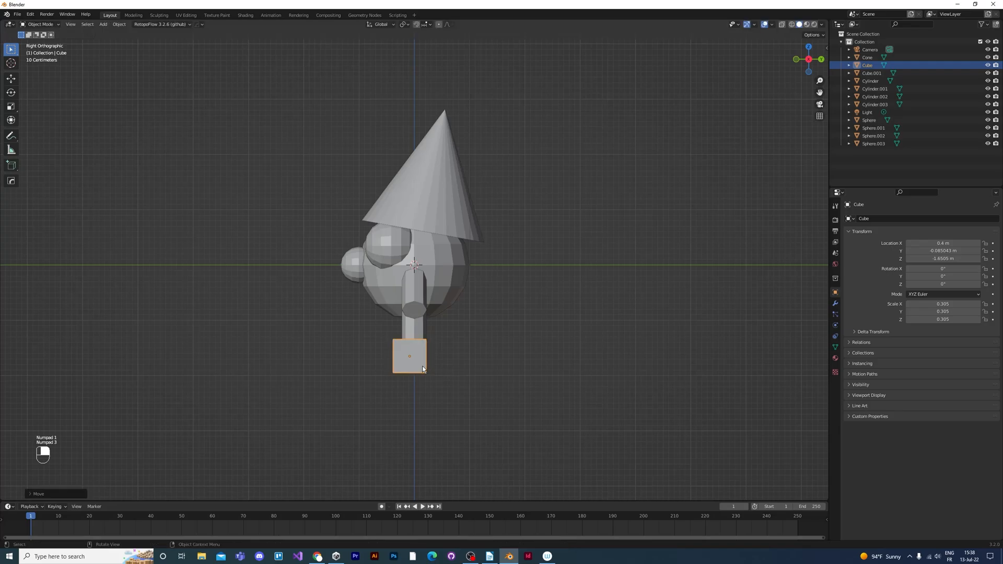
pyautogui.press('shift+d')
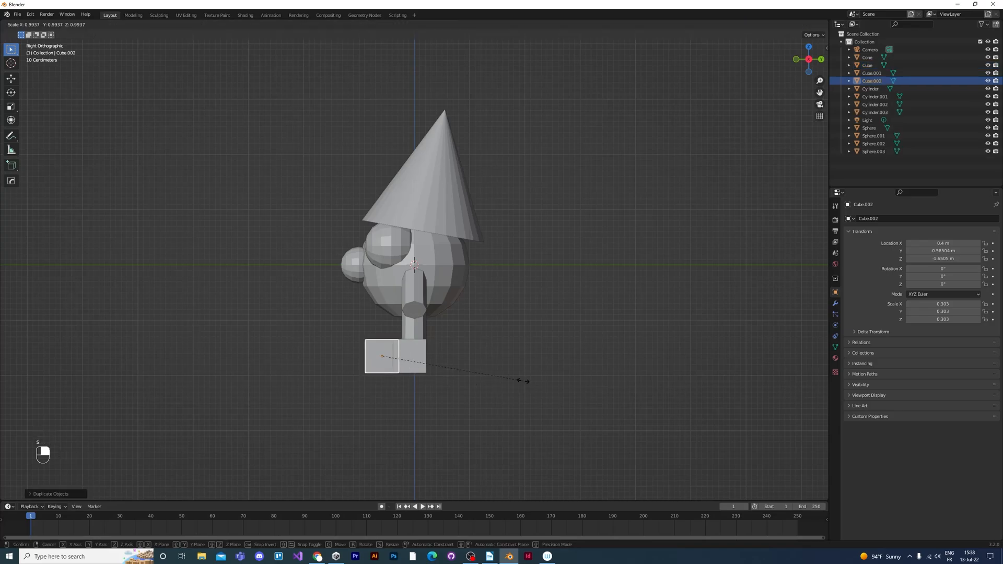
pyautogui.moveTo(476, 375)
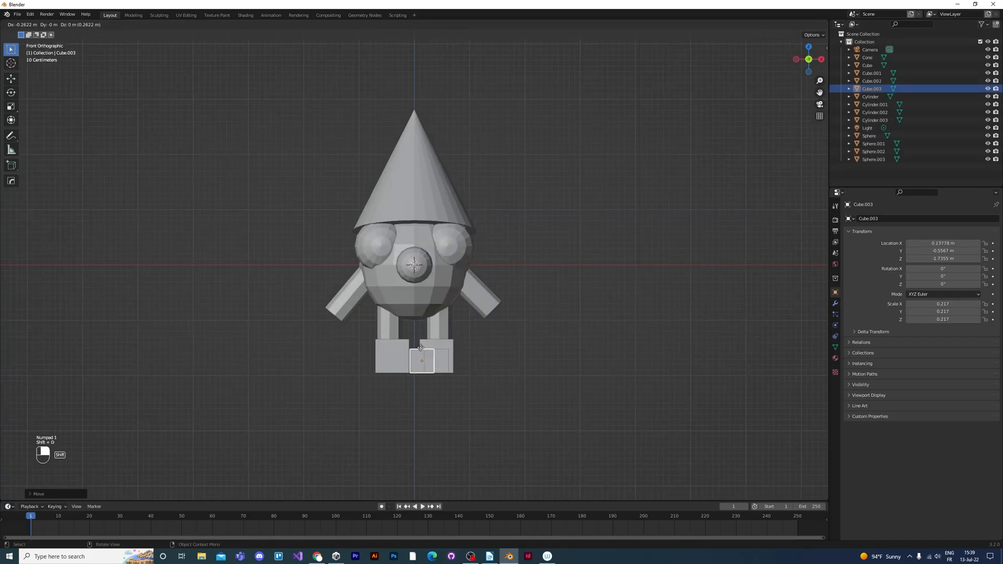
pyautogui.click(521, 367)
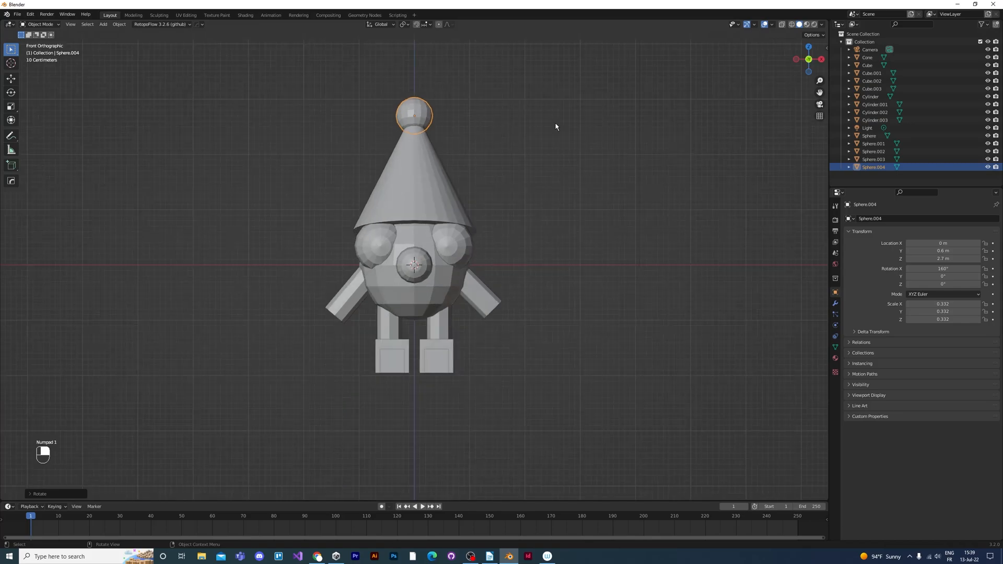
pyautogui.moveTo(555, 183)
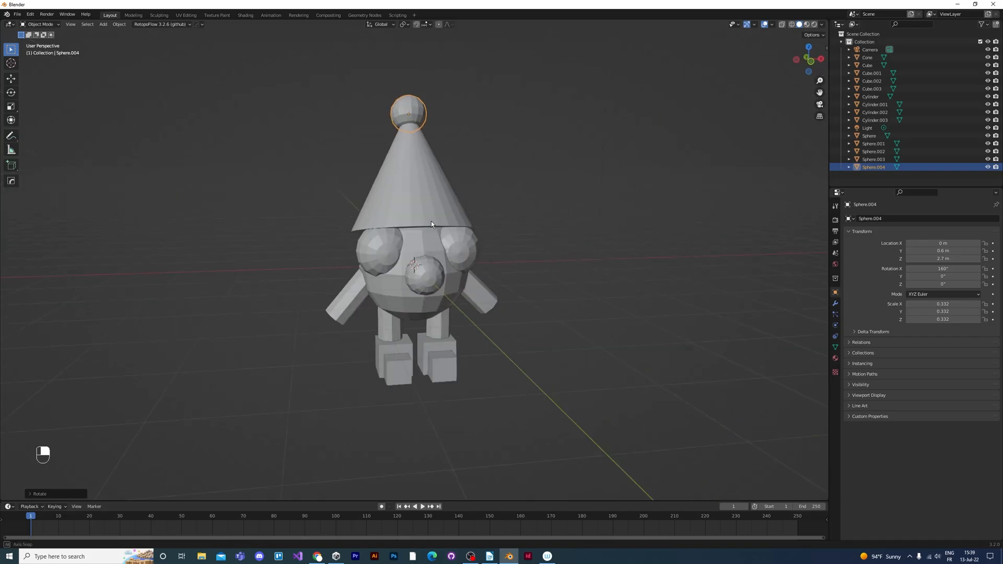
# Duplicate the small ball onto both arm ends as hands, rotating the right one to match
pyautogui.click(422, 275)
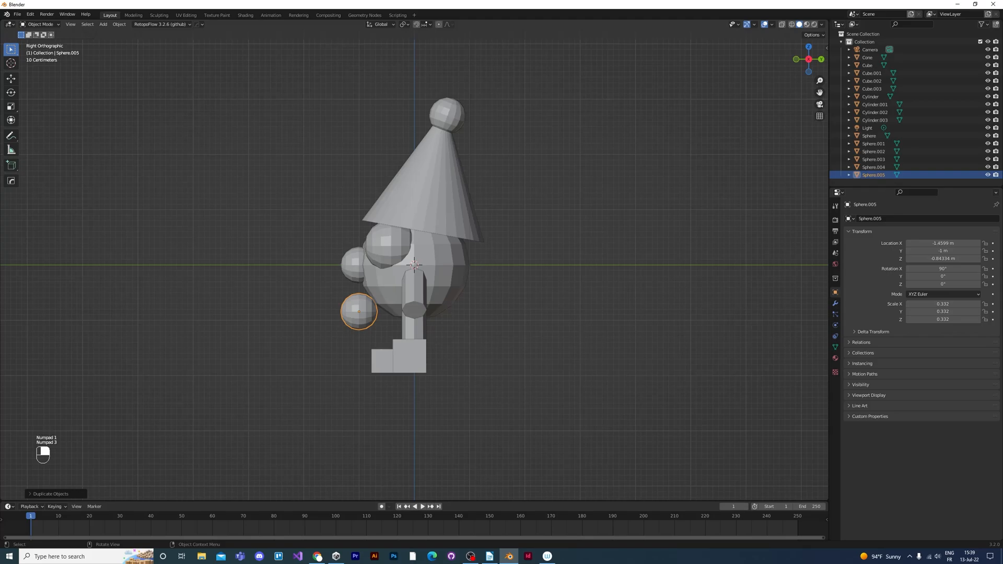
pyautogui.press('r')
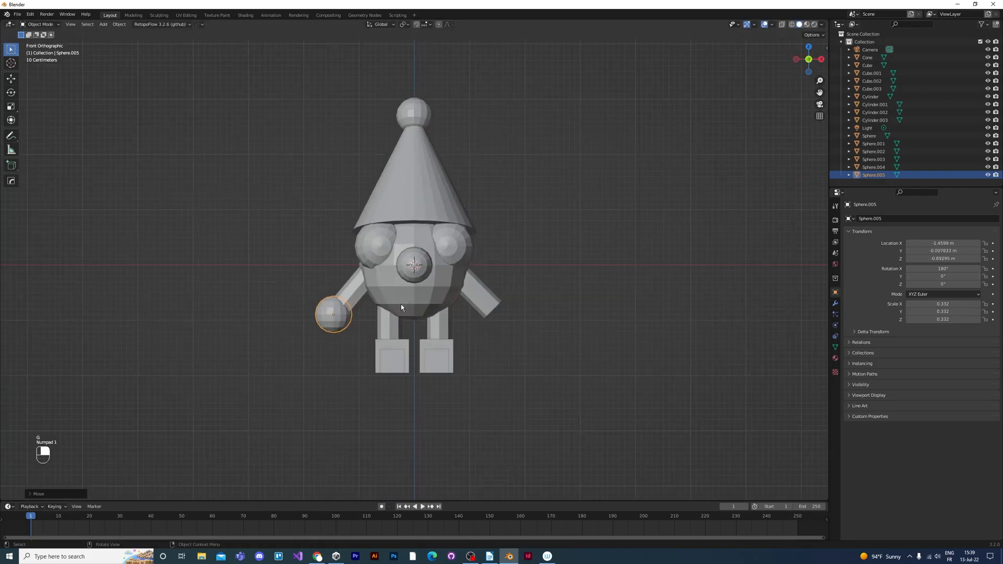
pyautogui.press('r')
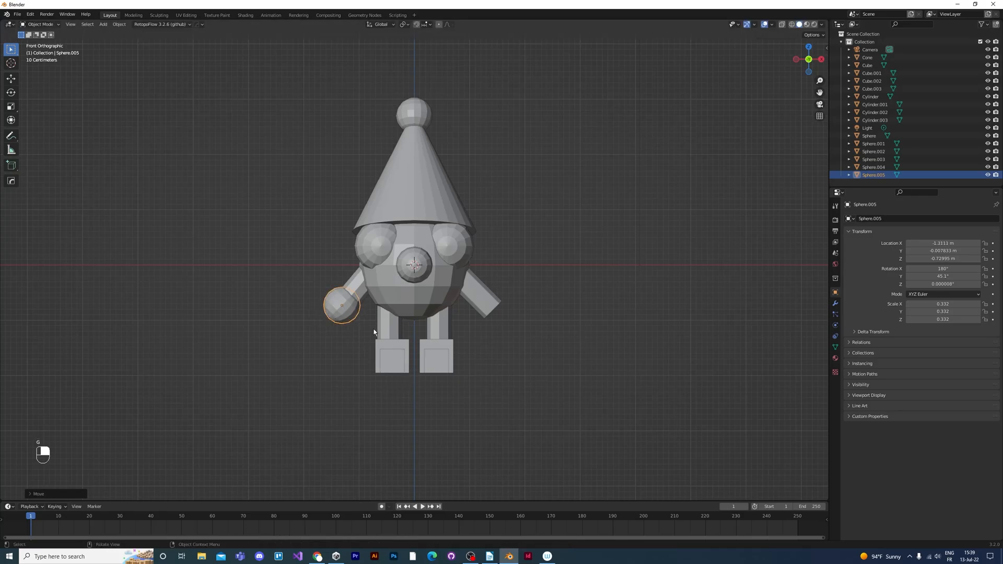
pyautogui.press('shift+d')
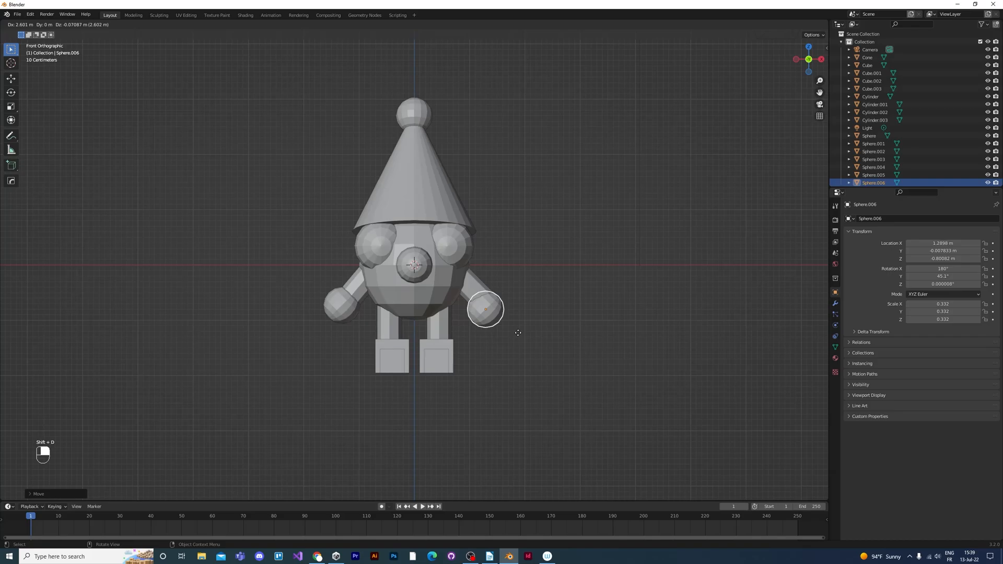
pyautogui.press('r')
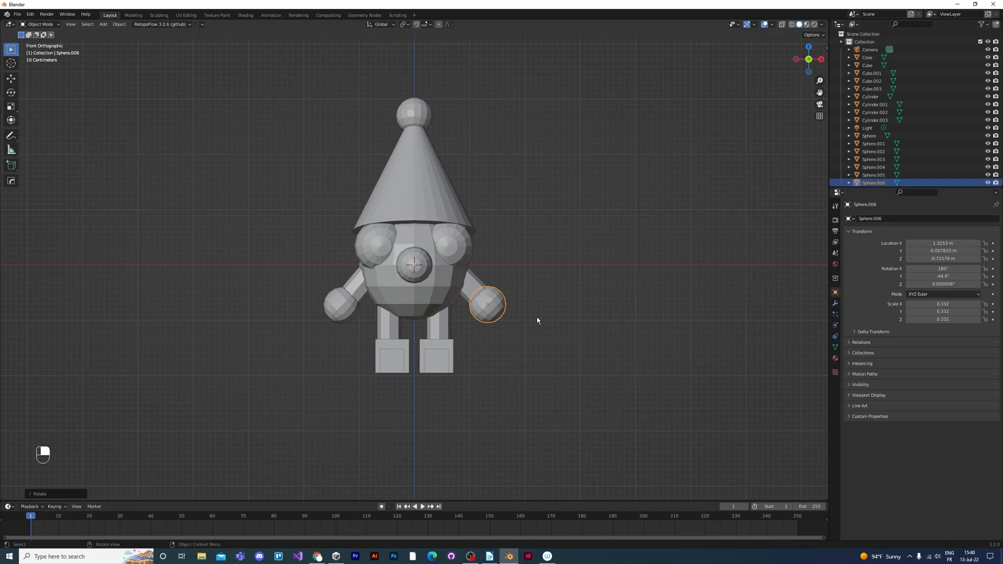
pyautogui.moveTo(580, 334)
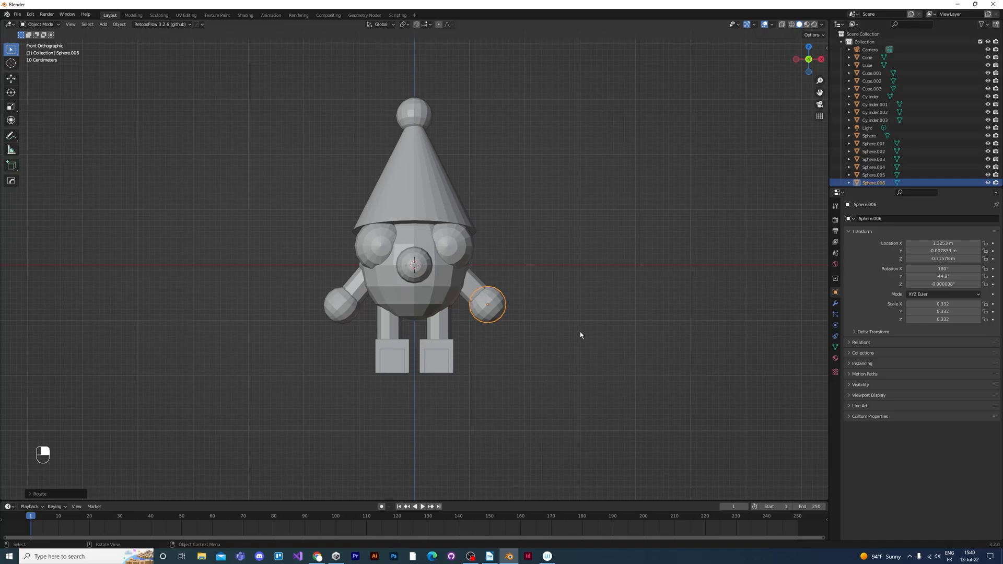
pyautogui.click(422, 179)
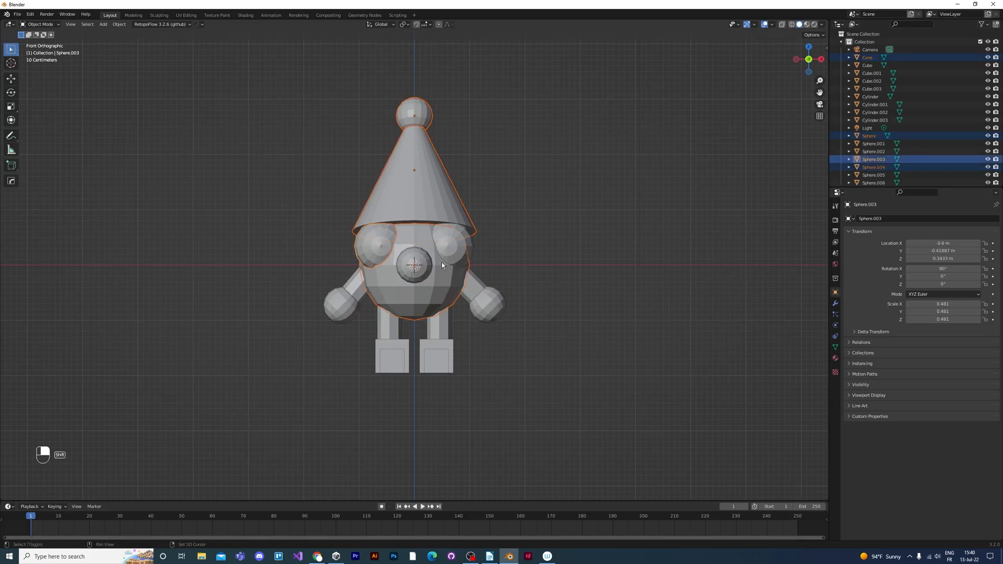
# Make the body sphere active and box-select all parts, hat ball through cube feet
pyautogui.click(874, 143)
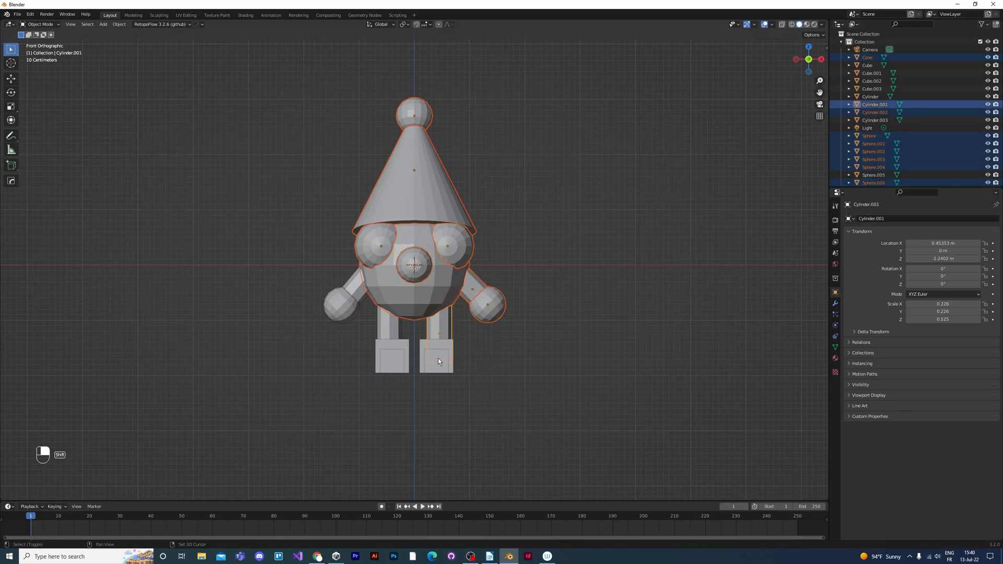
pyautogui.click(391, 356)
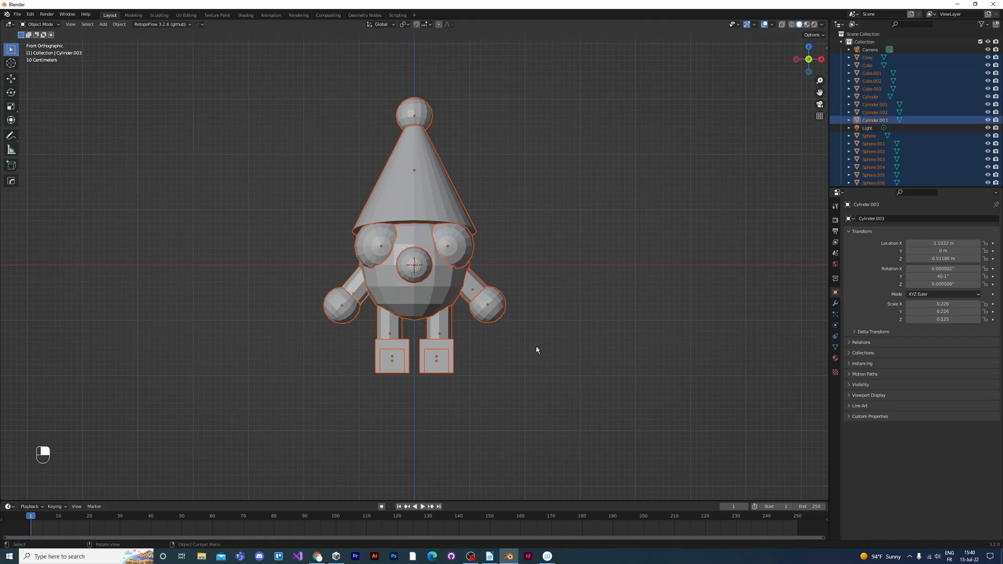
pyautogui.moveTo(472, 320)
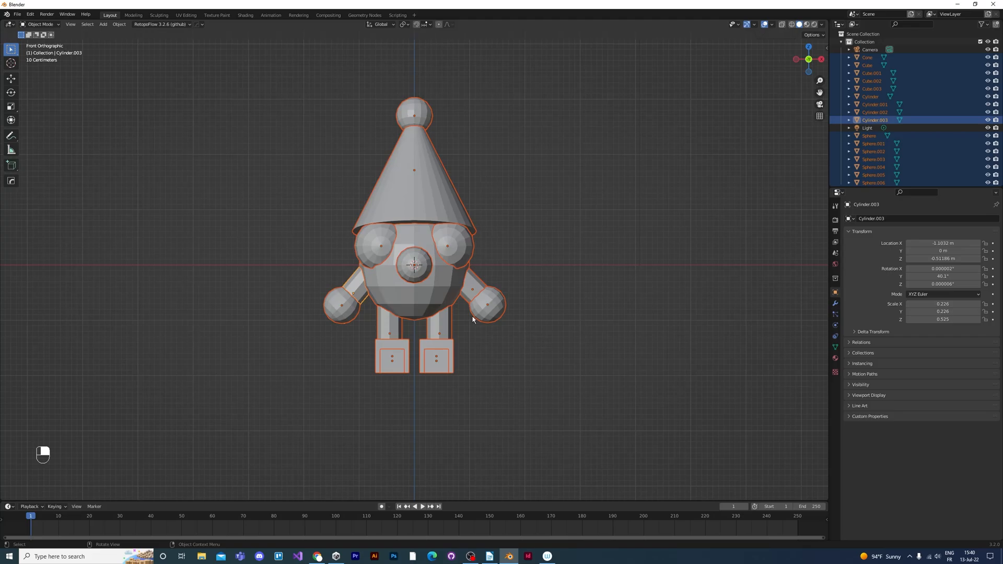
pyautogui.press('a')
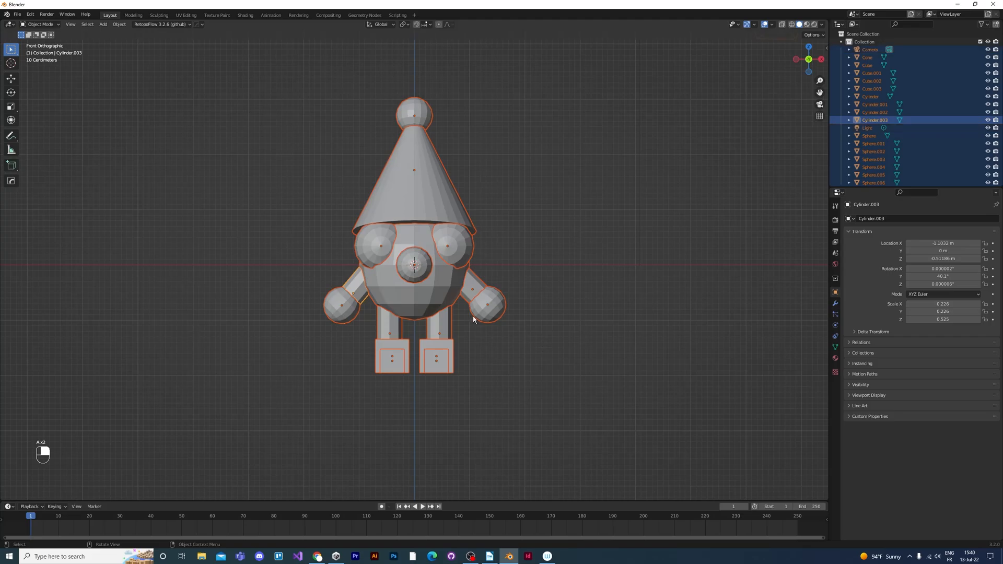
pyautogui.click(870, 136)
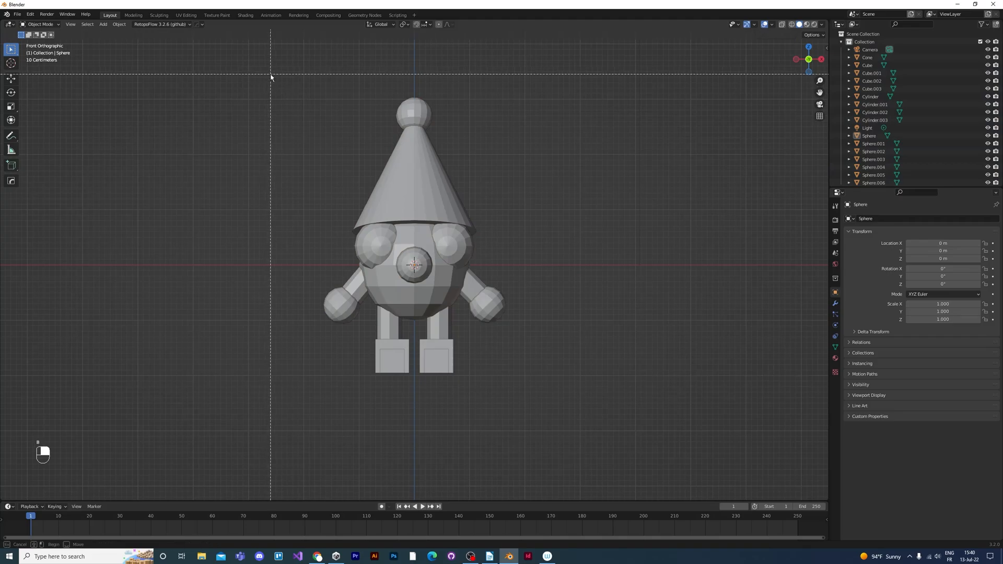
pyautogui.press('a')
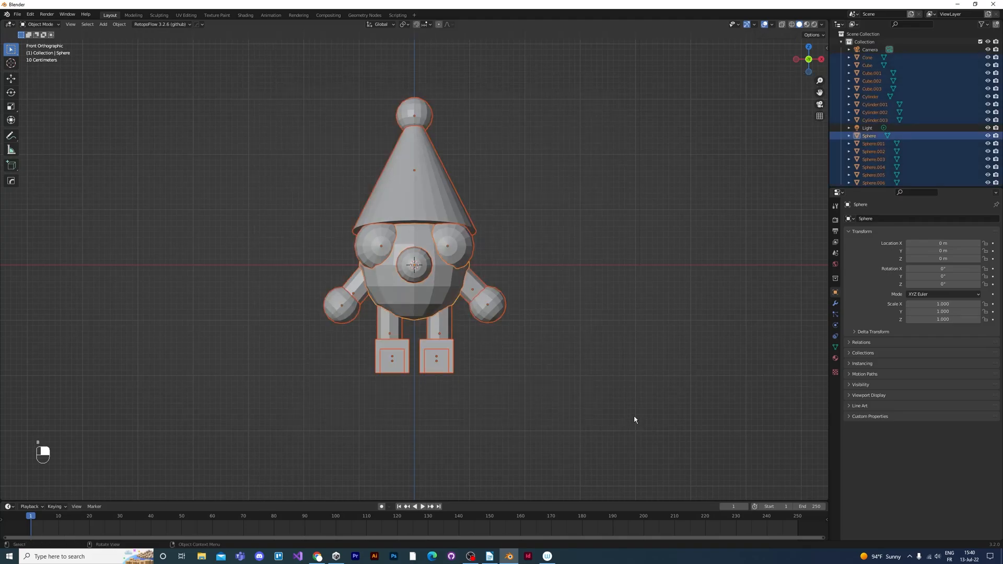
pyautogui.moveTo(643, 366)
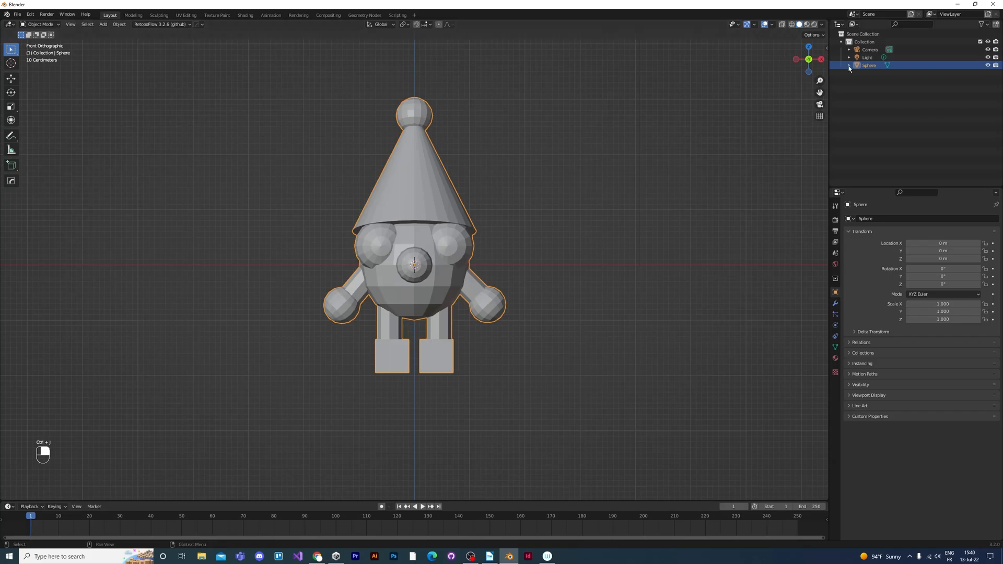
# Rename the joined character mesh to LittleGuy and move it up above the grid
pyautogui.doubleClick(869, 65)
pyautogui.write('LittleGuy')
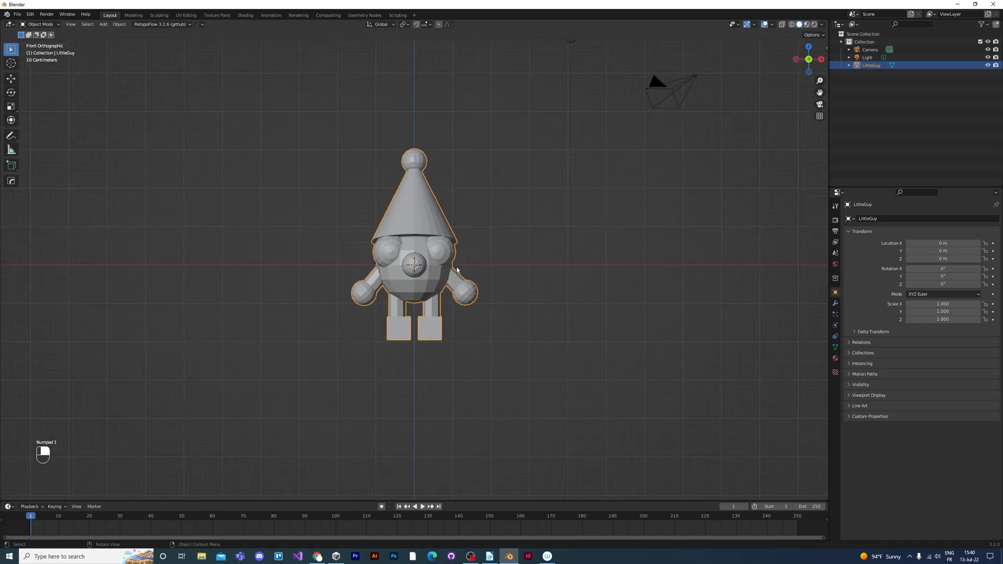
pyautogui.press('g')
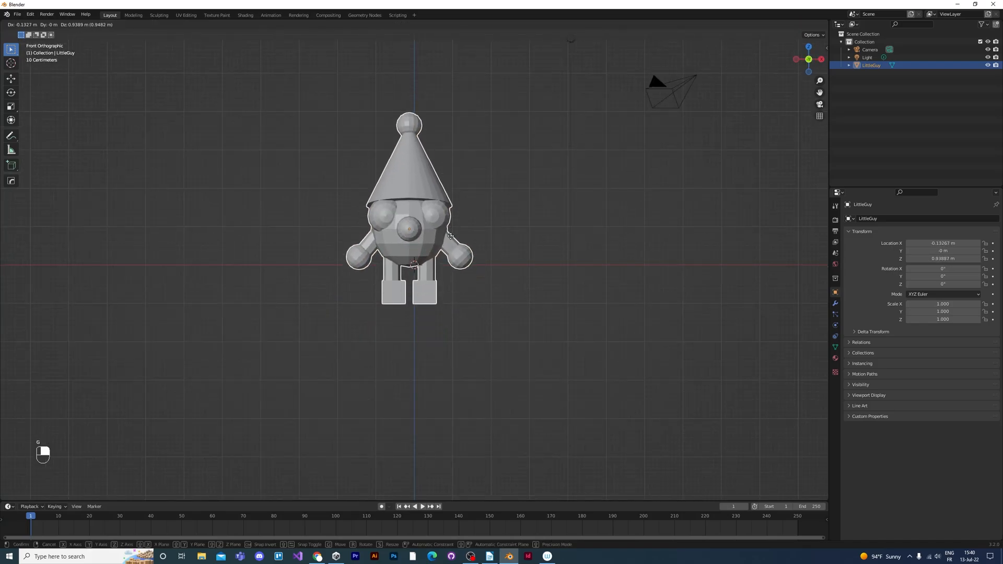